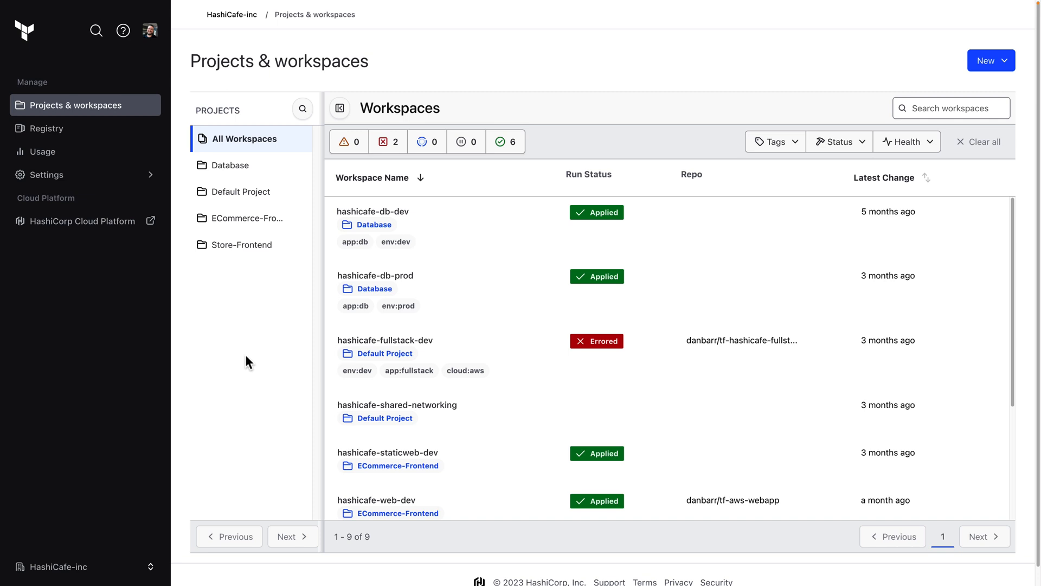
{"action": "mouse_move", "coordinate": [990, 60]}
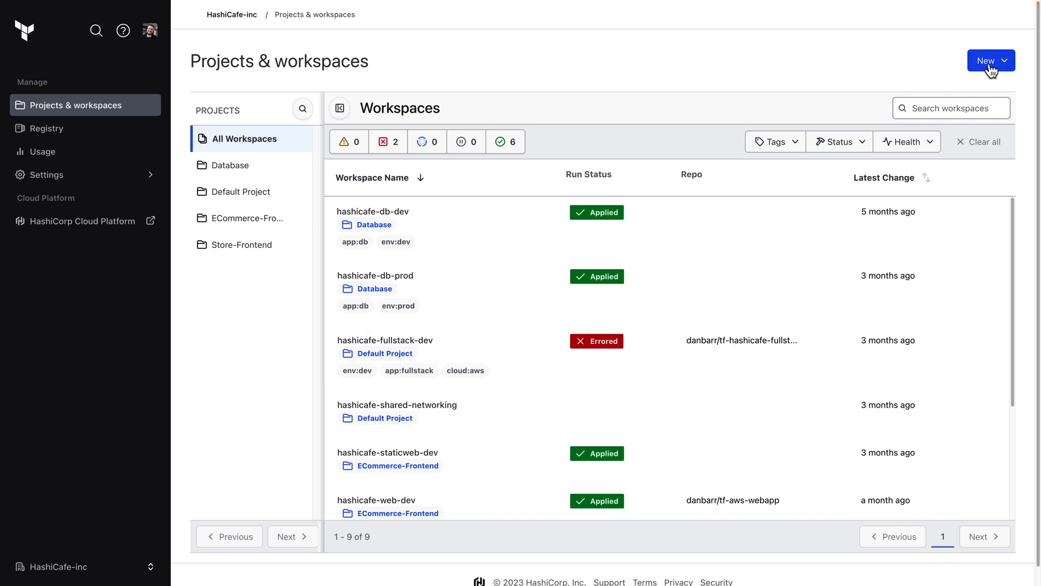
- Create a new project named Dev-Databases from the New > Project menu
{"action": "left_click", "coordinate": [990, 61]}
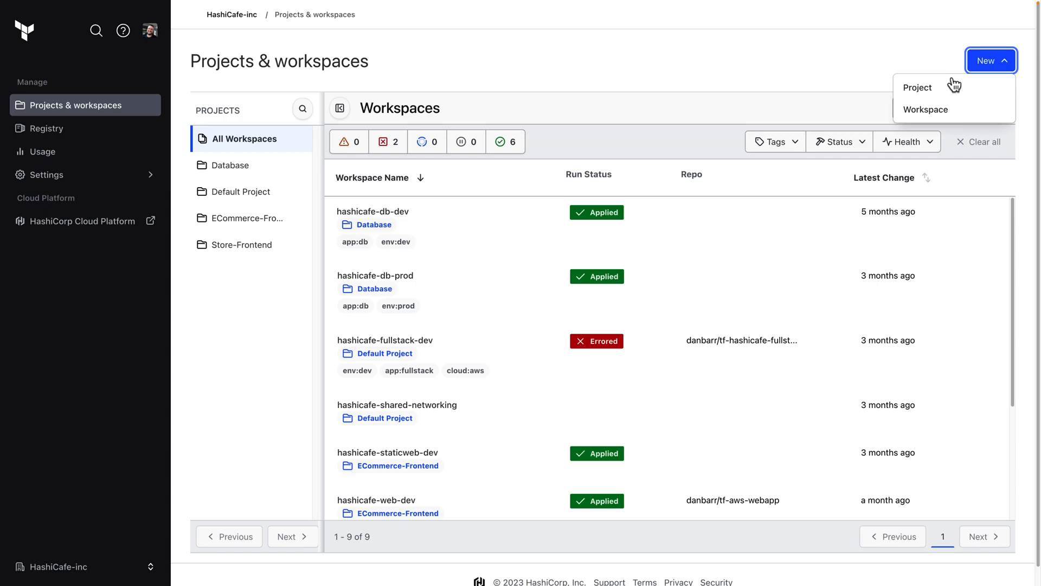
{"action": "left_click", "coordinate": [917, 87]}
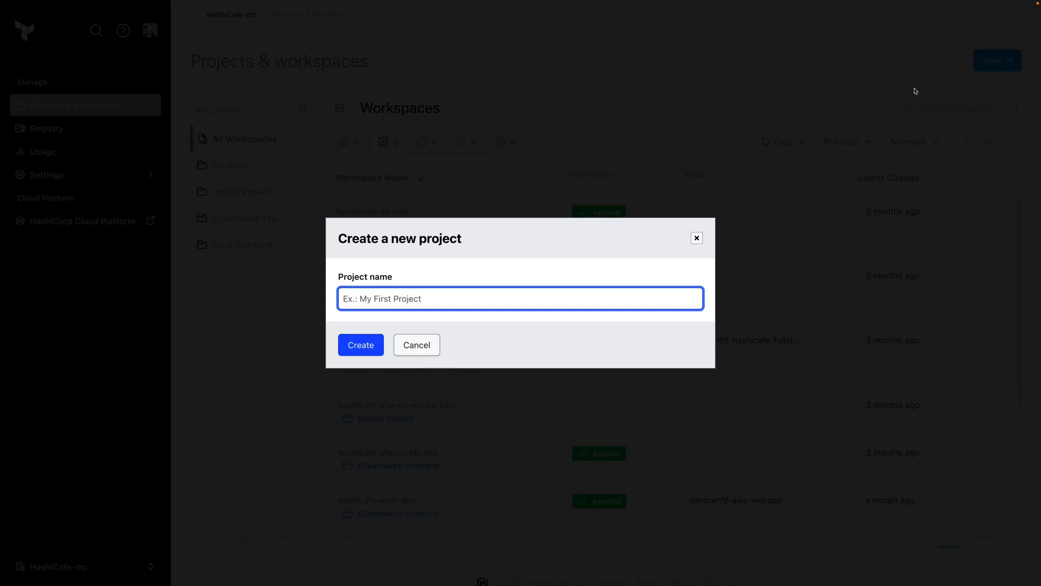
{"action": "type", "text": "Dev-Databases"}
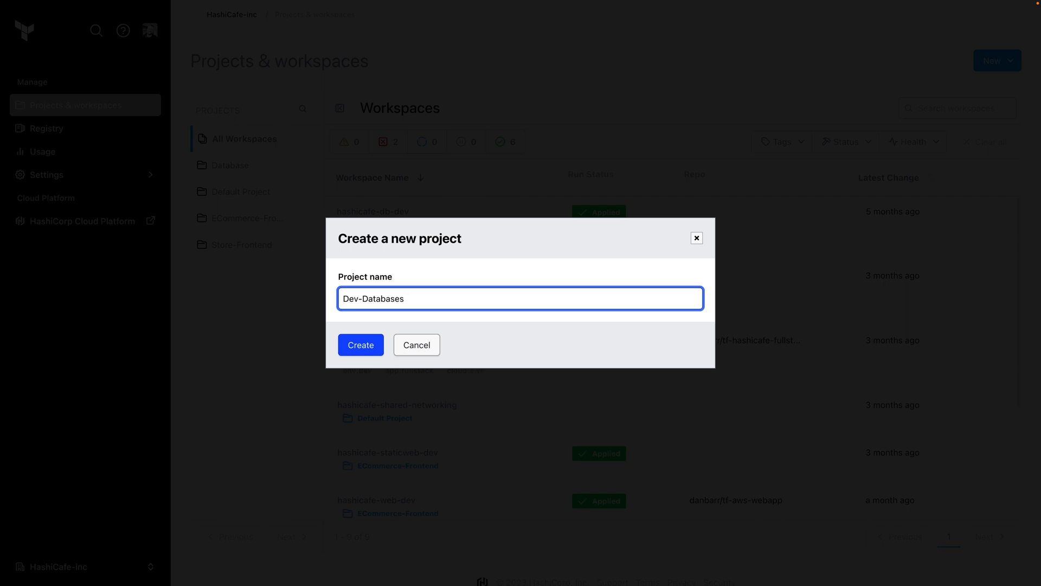
{"action": "left_click", "coordinate": [360, 345]}
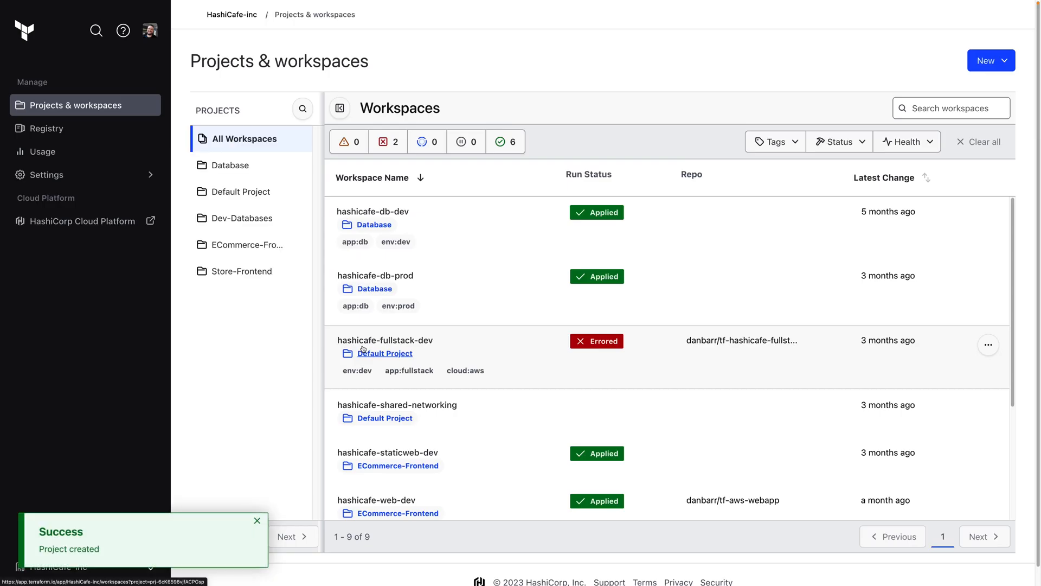
{"action": "mouse_move", "coordinate": [302, 218]}
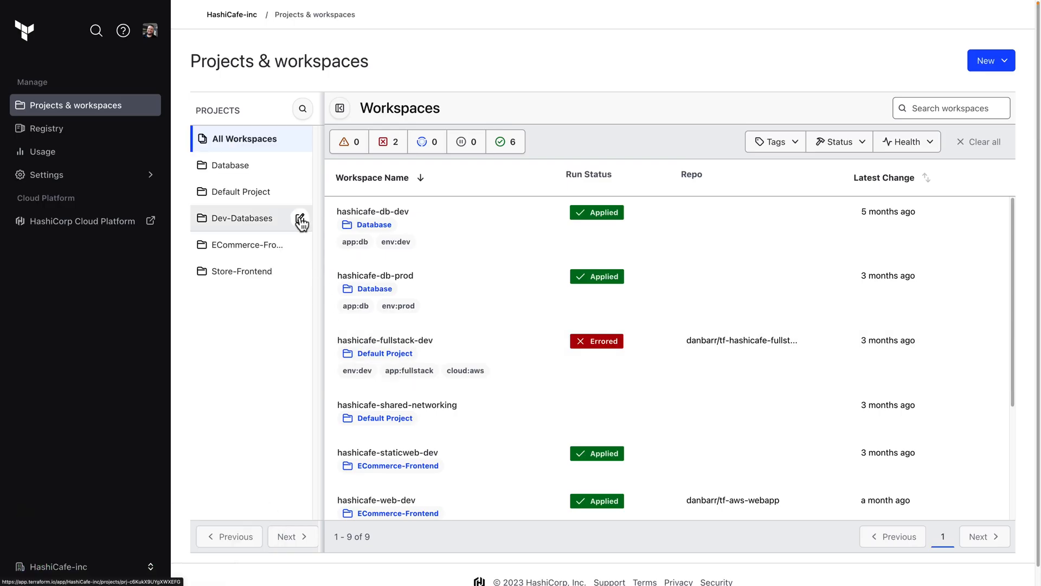
- Add frontend-team to the Dev-Databases project with Maintain permissions and save
{"action": "left_click", "coordinate": [301, 218]}
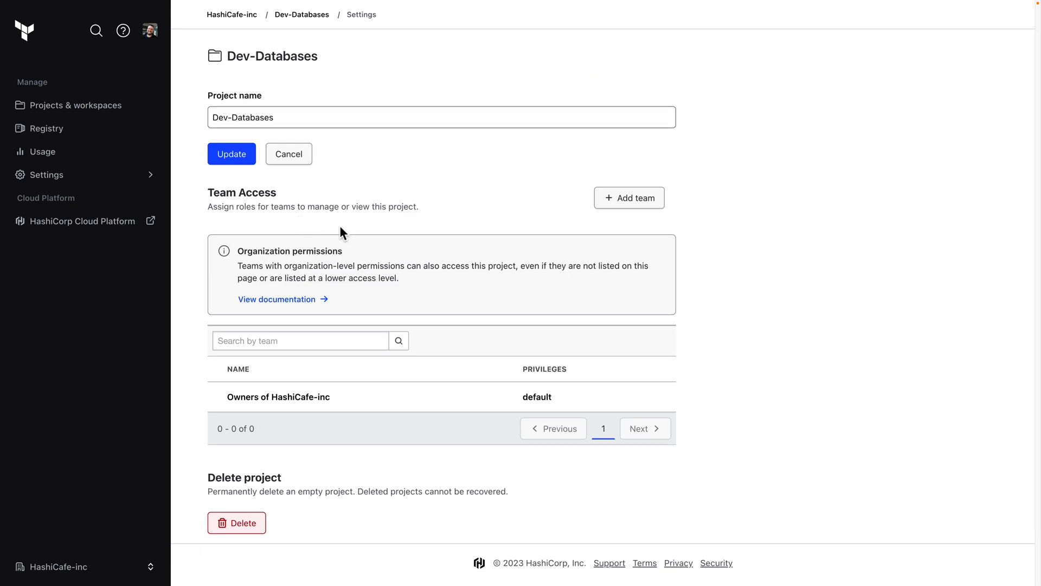
{"action": "left_click", "coordinate": [628, 197]}
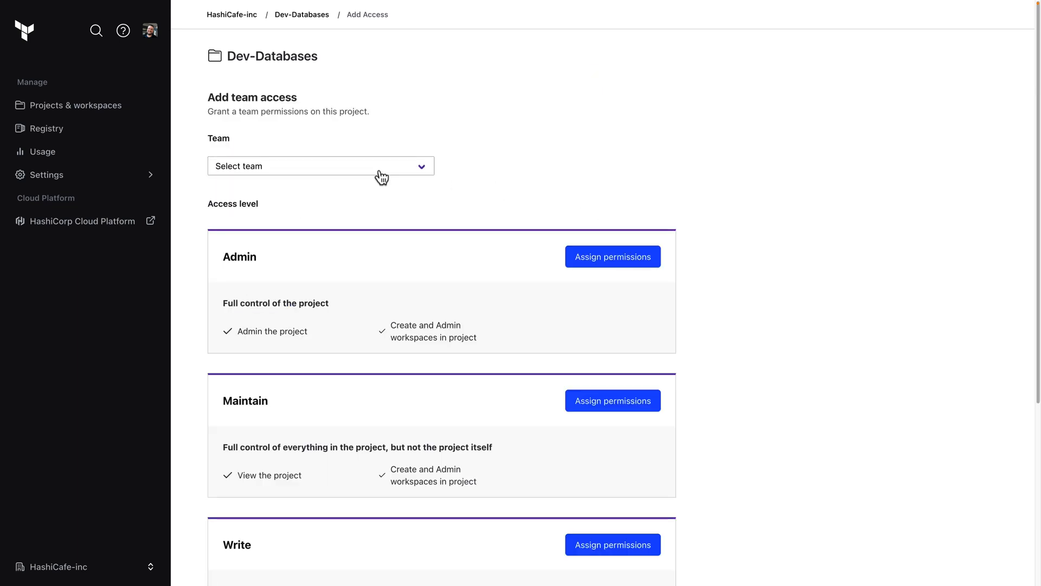
{"action": "left_click", "coordinate": [321, 165]}
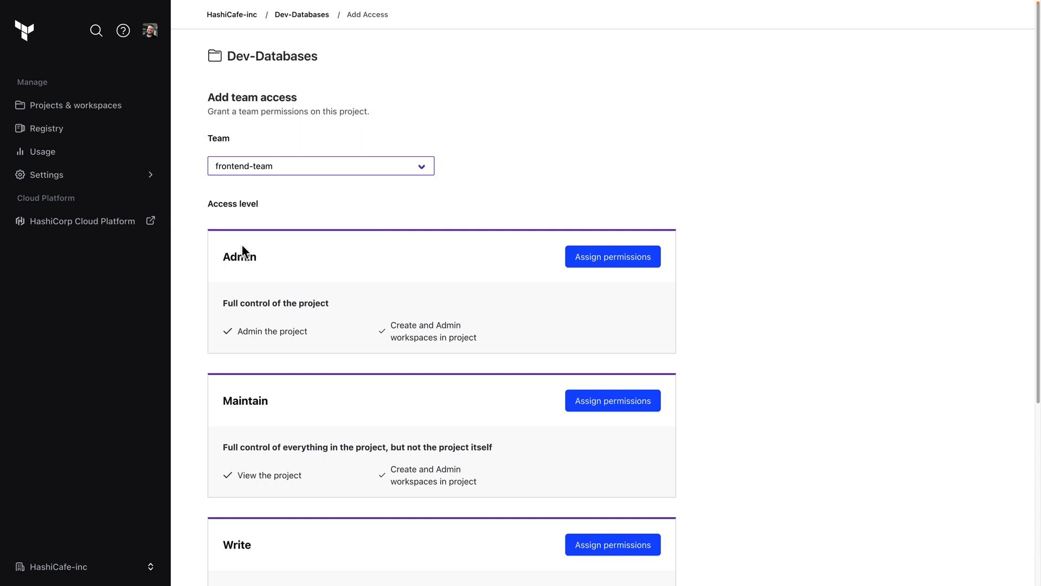
{"action": "mouse_move", "coordinate": [339, 389]}
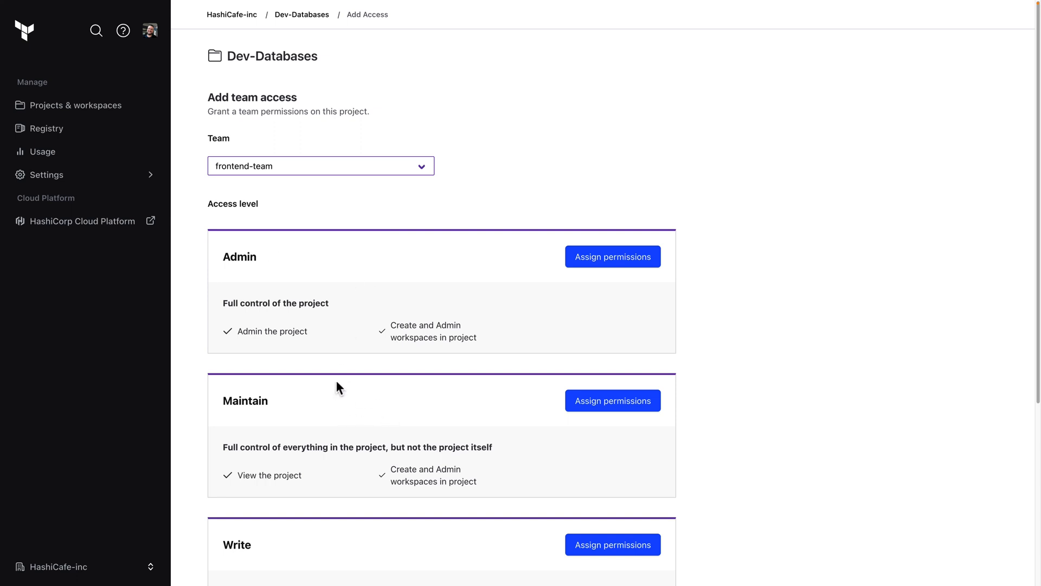
{"action": "mouse_move", "coordinate": [345, 416]}
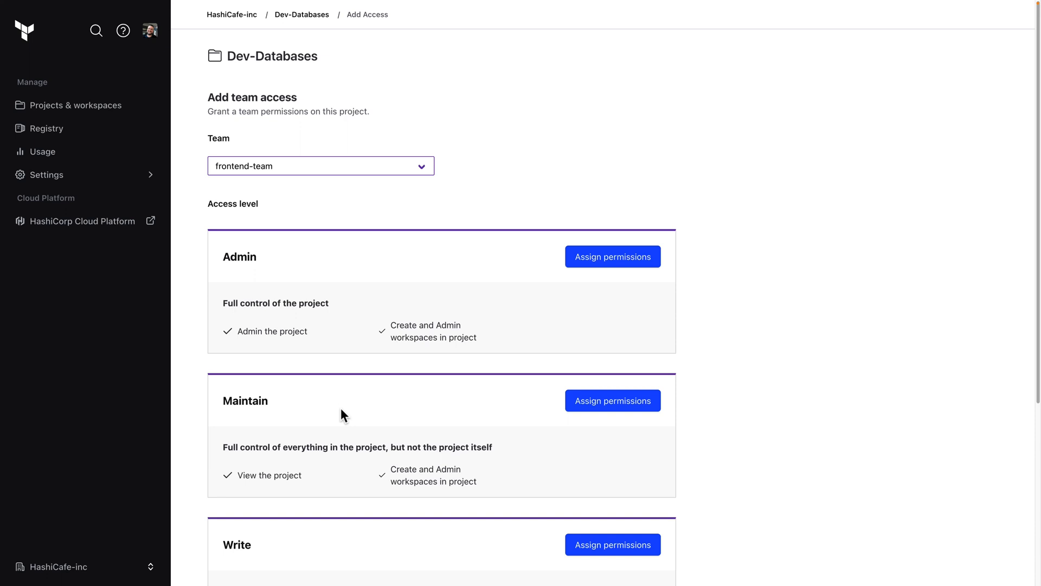
{"action": "mouse_move", "coordinate": [364, 418]}
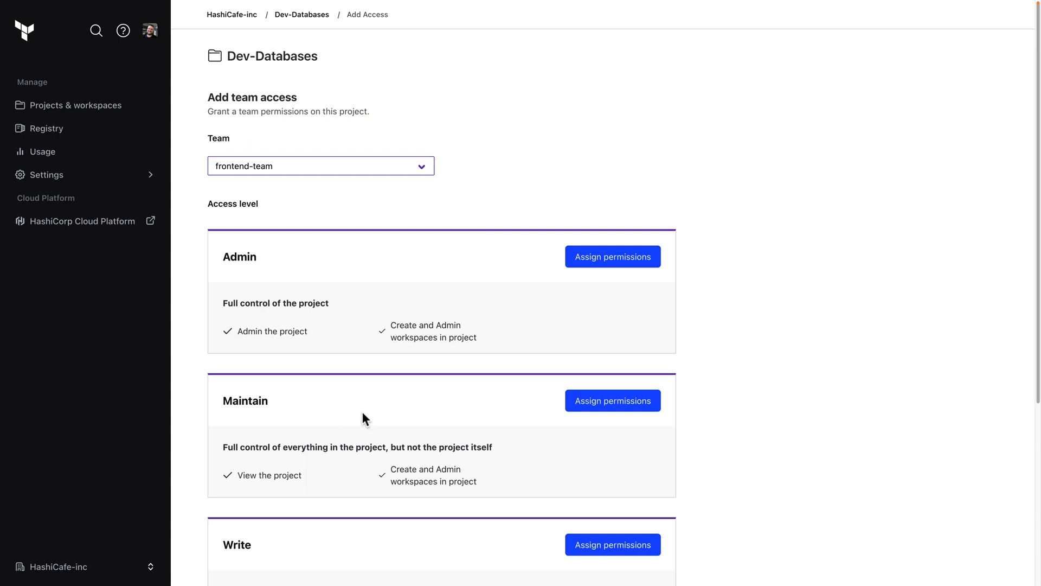
{"action": "left_click", "coordinate": [612, 401]}
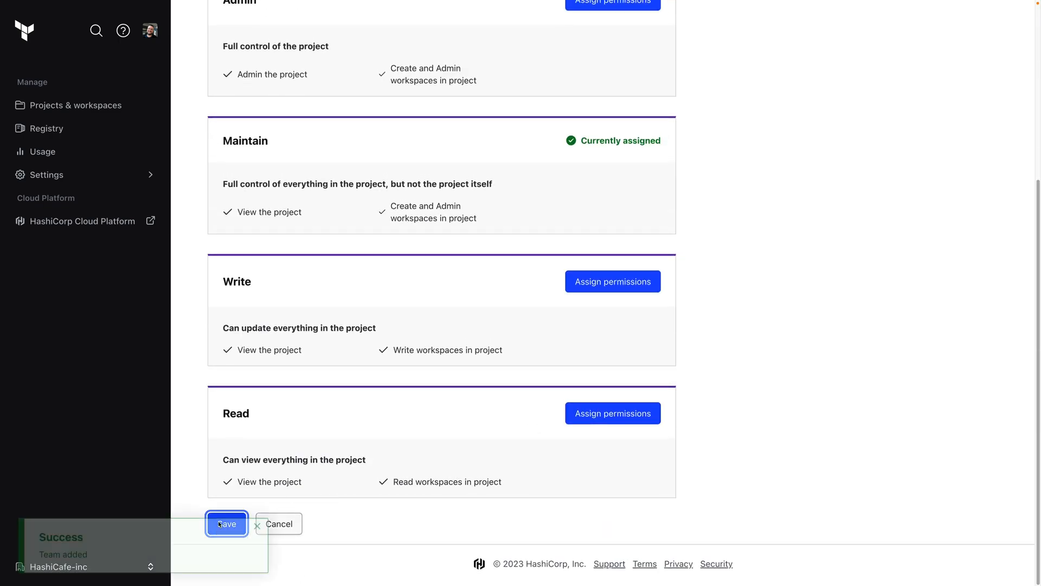
{"action": "left_click", "coordinate": [225, 523]}
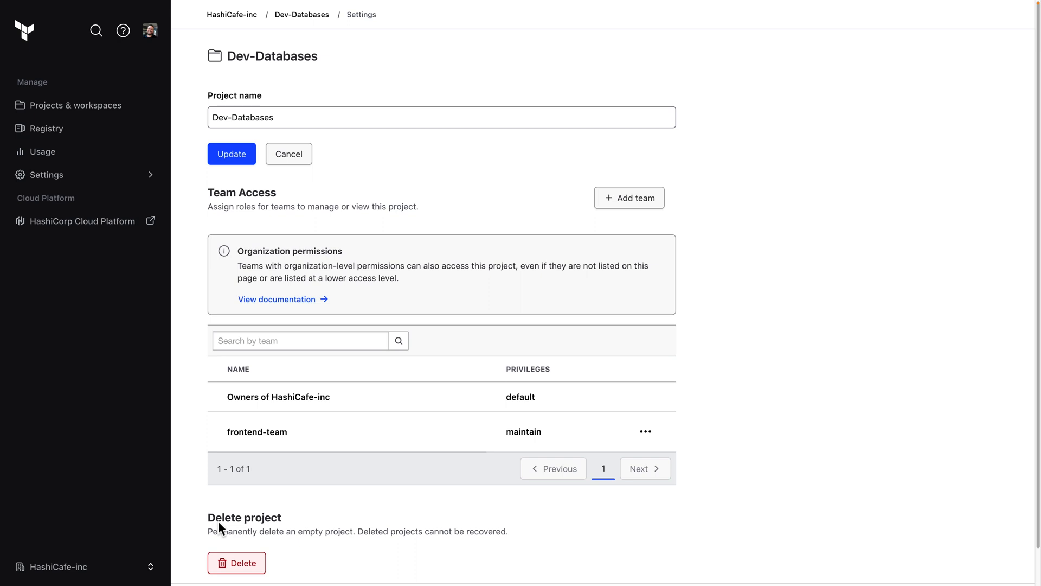
{"action": "mouse_move", "coordinate": [196, 406]}
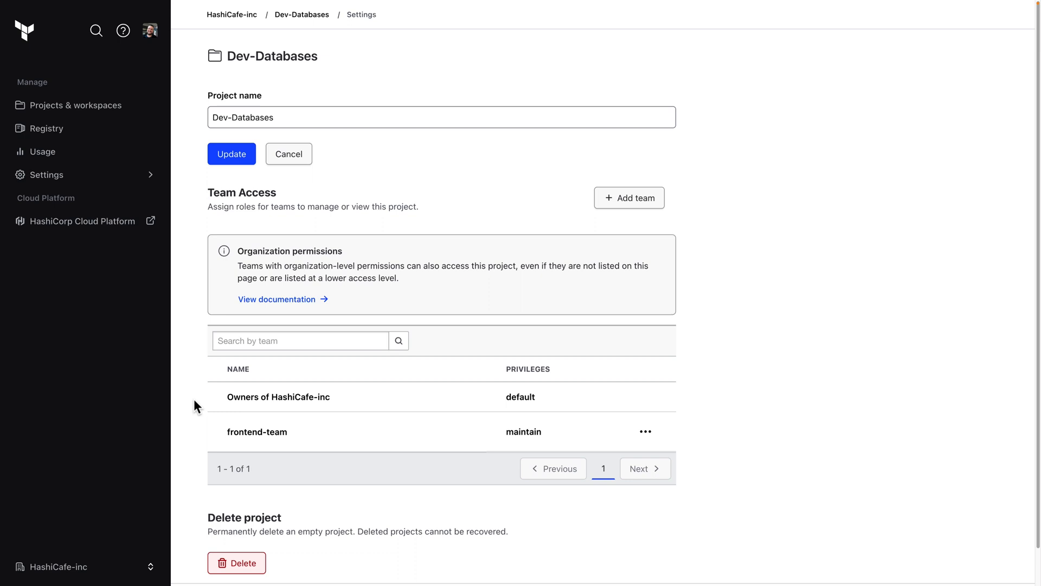
{"action": "mouse_move", "coordinate": [96, 185]}
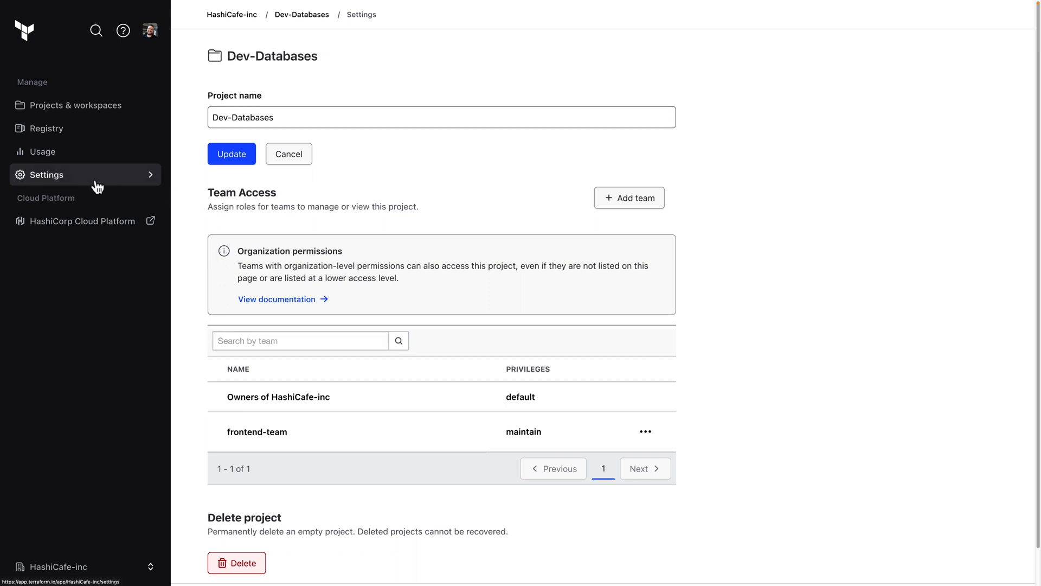
{"action": "left_click", "coordinate": [47, 175]}
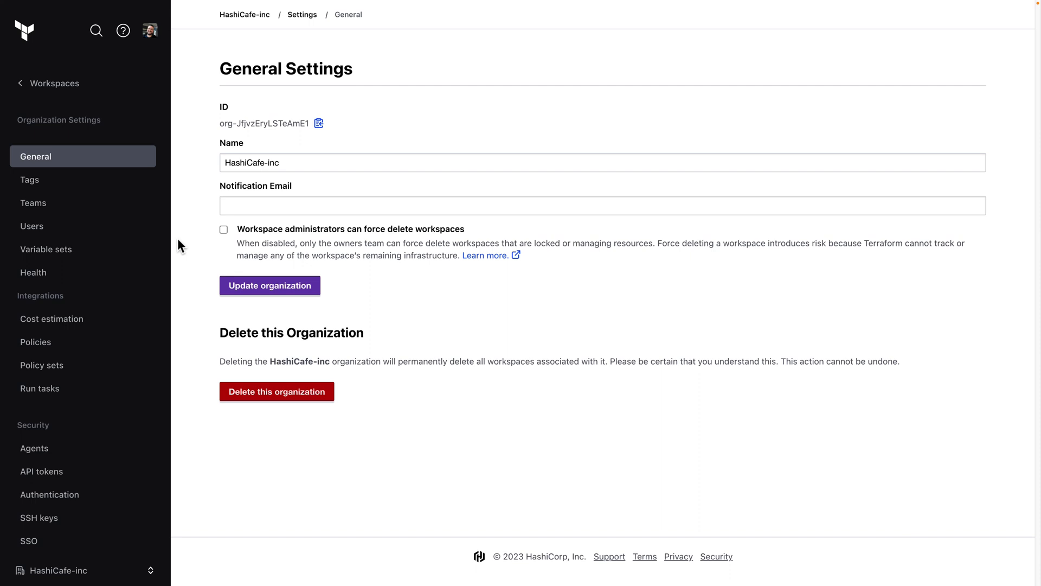
{"action": "left_click", "coordinate": [46, 249]}
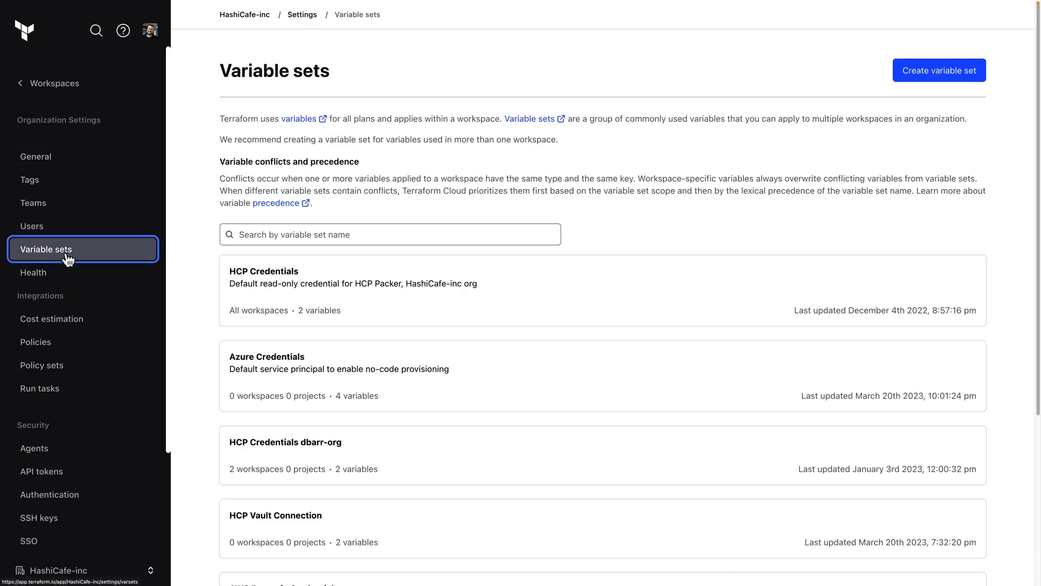
{"action": "type", "text": "de"}
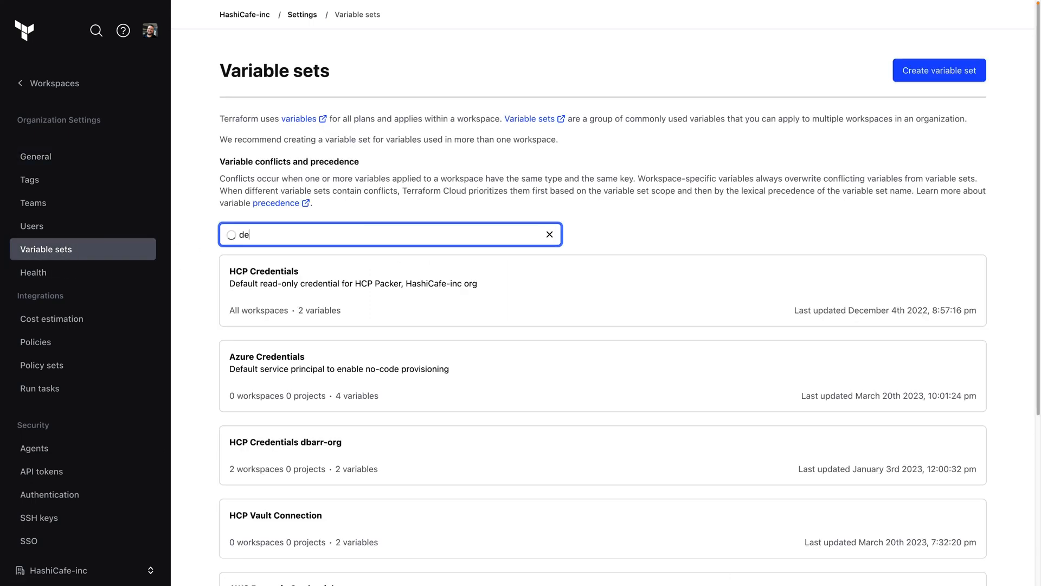
{"action": "type", "text": "v"}
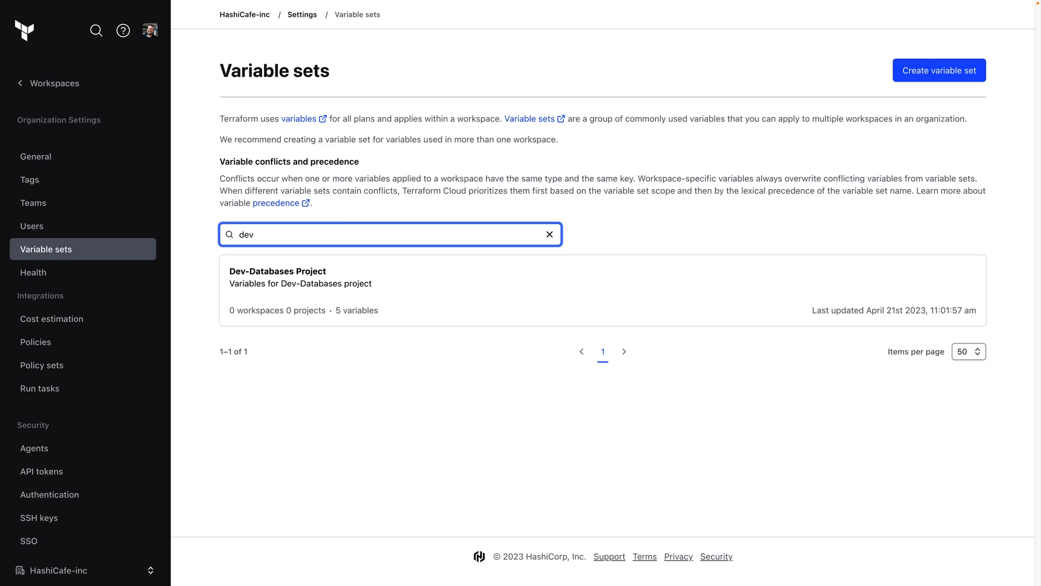
{"action": "mouse_move", "coordinate": [289, 300]}
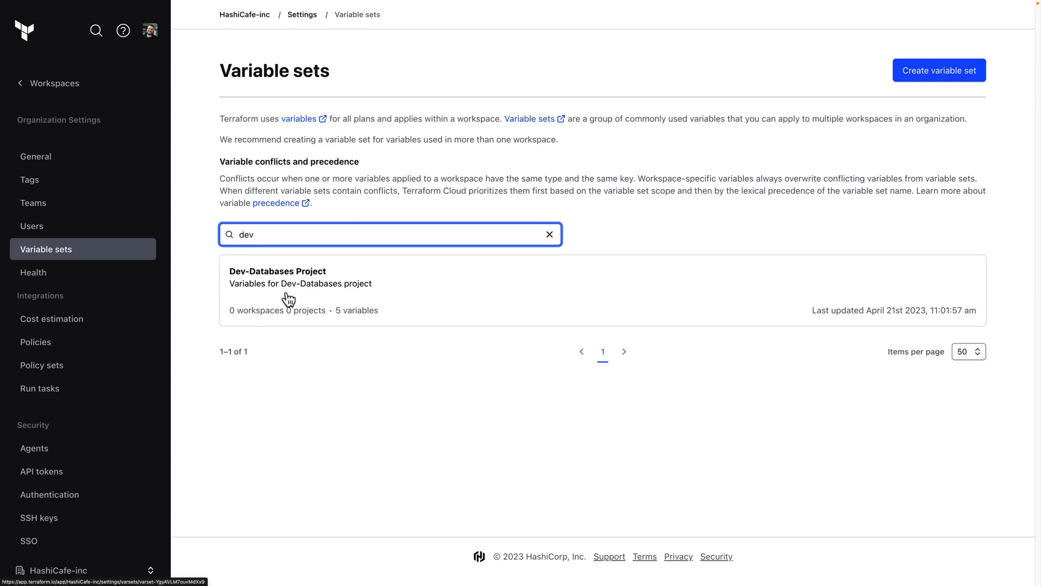
{"action": "left_click", "coordinate": [299, 283]}
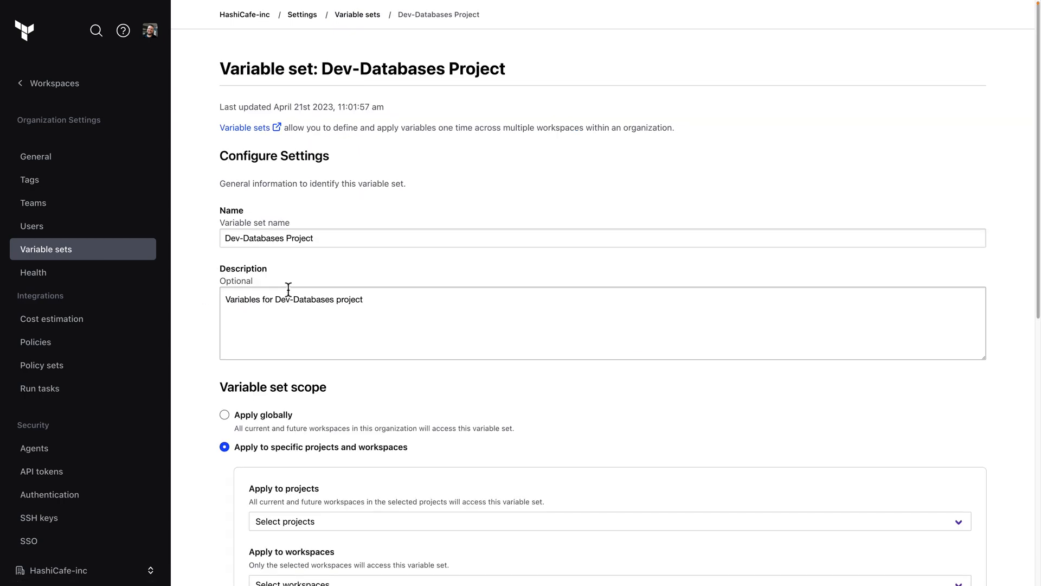
{"action": "scroll", "scroll_direction": "down", "scroll_amount": 3}
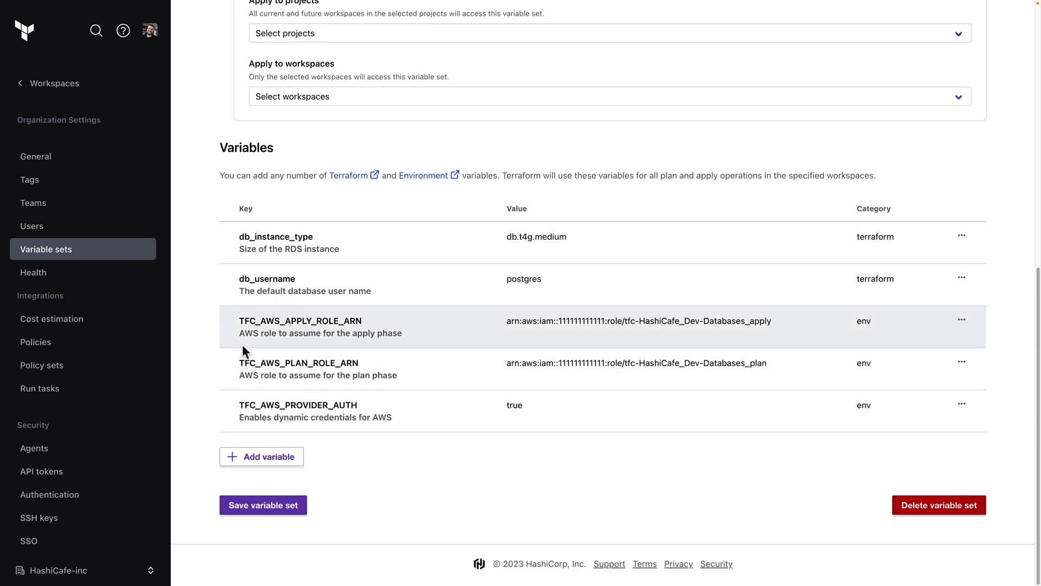
{"action": "mouse_move", "coordinate": [232, 331]}
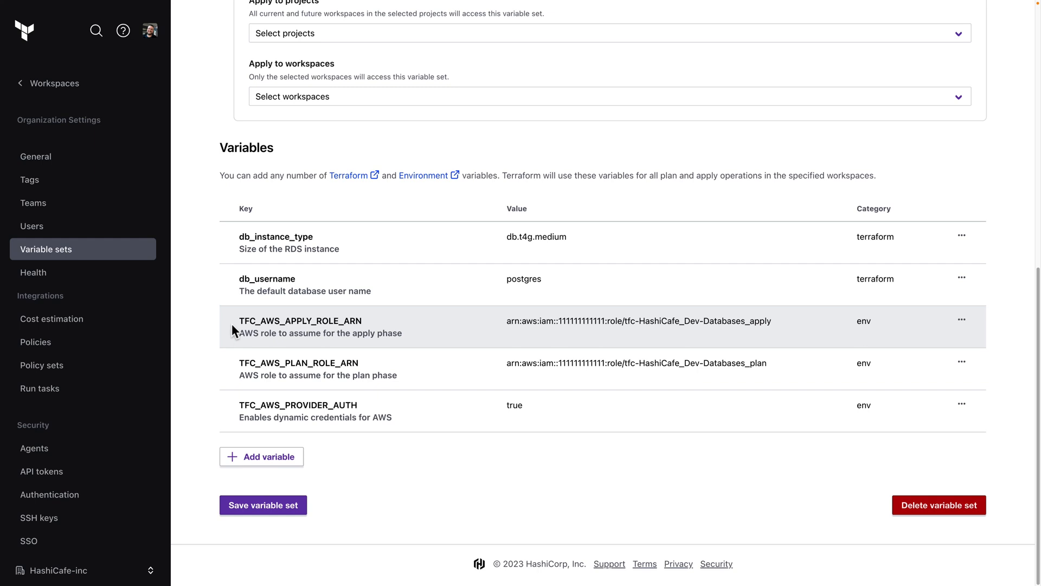
{"action": "mouse_move", "coordinate": [246, 300]}
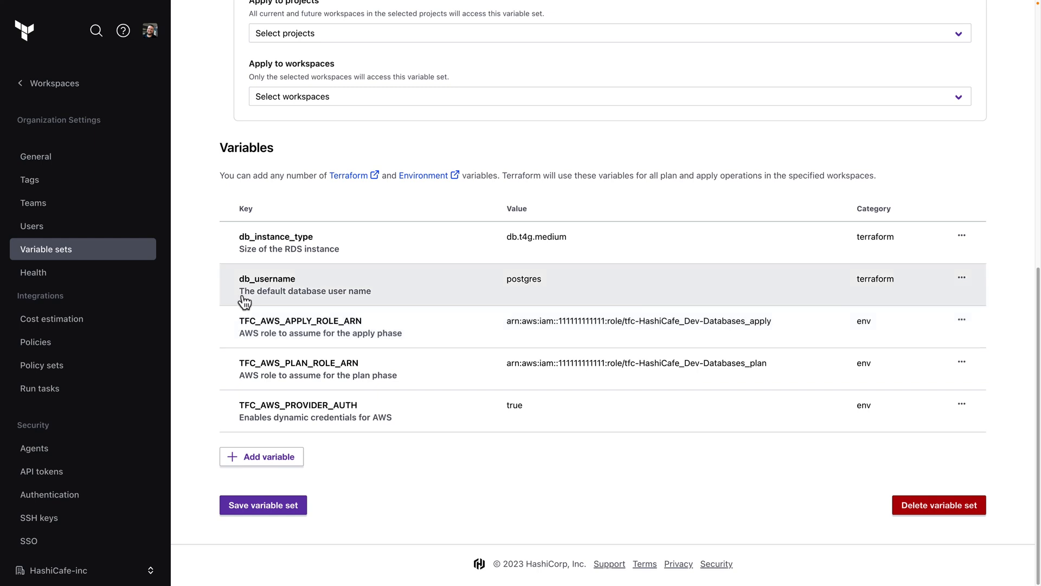
{"action": "mouse_move", "coordinate": [225, 246]}
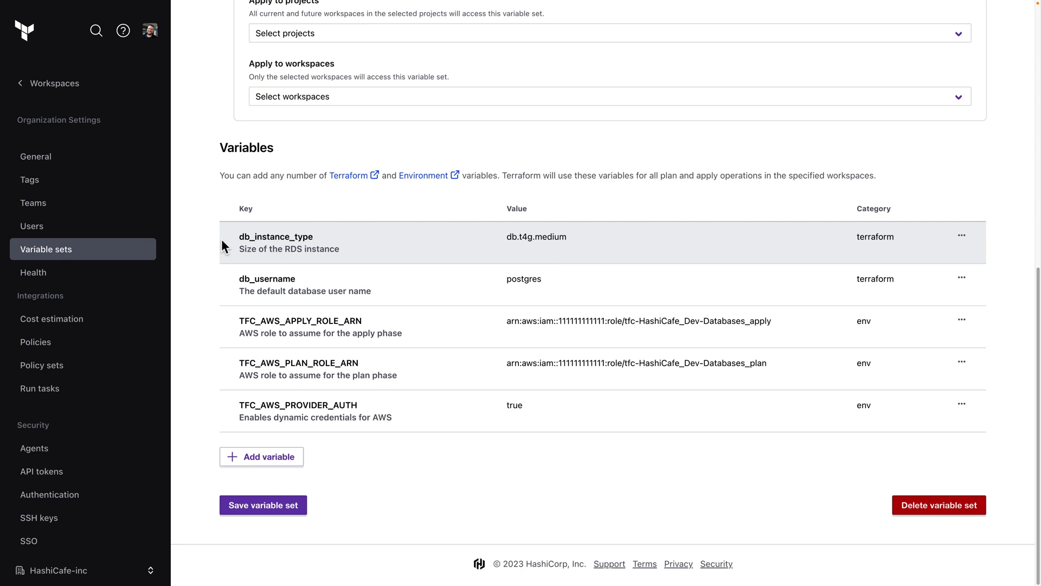
- Scope the variable set to apply only to the Dev-Databases project
{"action": "scroll", "scroll_direction": "up", "scroll_amount": 3}
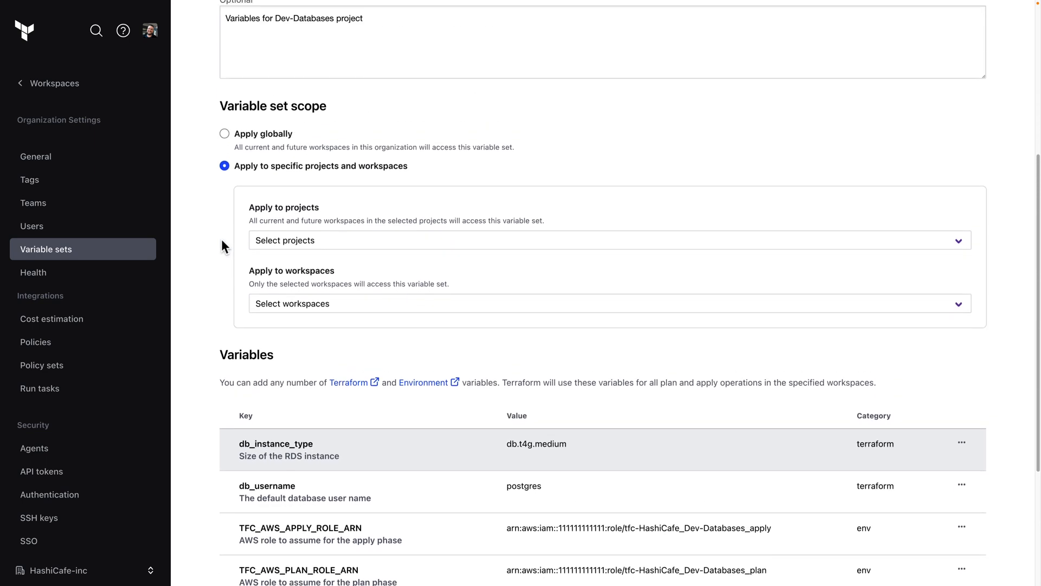
{"action": "scroll", "scroll_direction": "up", "scroll_amount": 3}
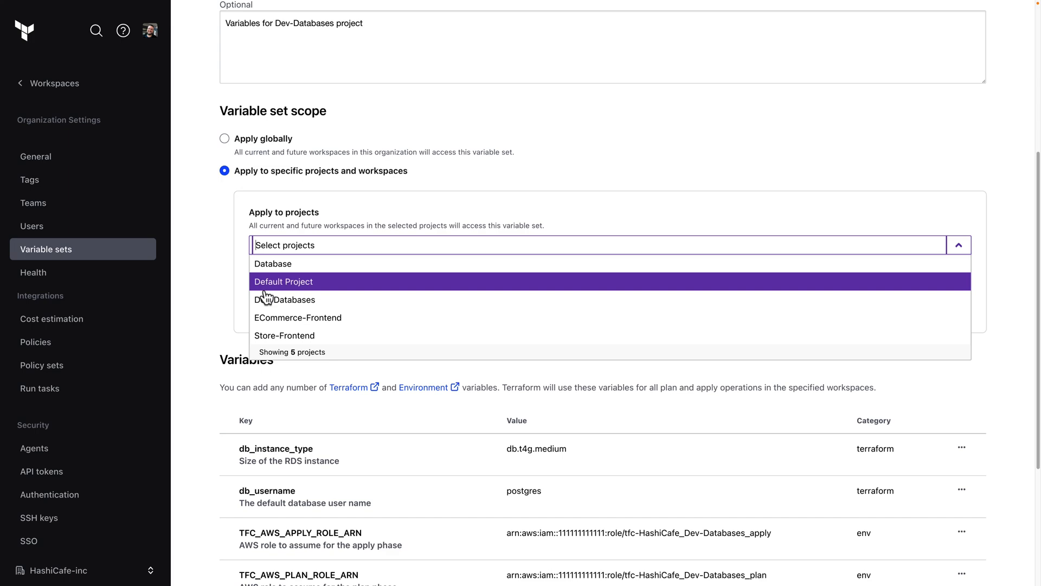
{"action": "left_click", "coordinate": [284, 300]}
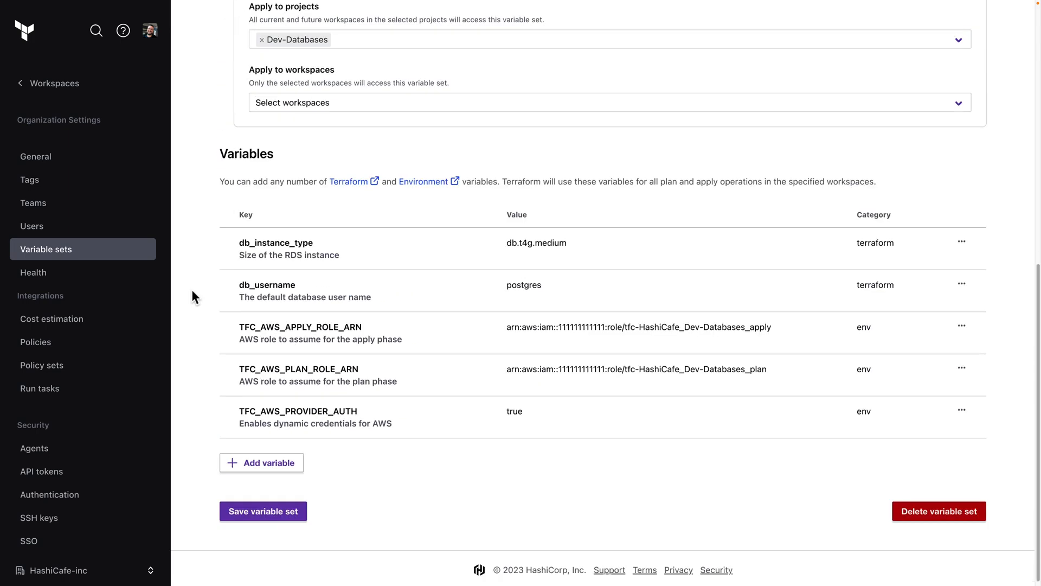
{"action": "left_click", "coordinate": [262, 505]}
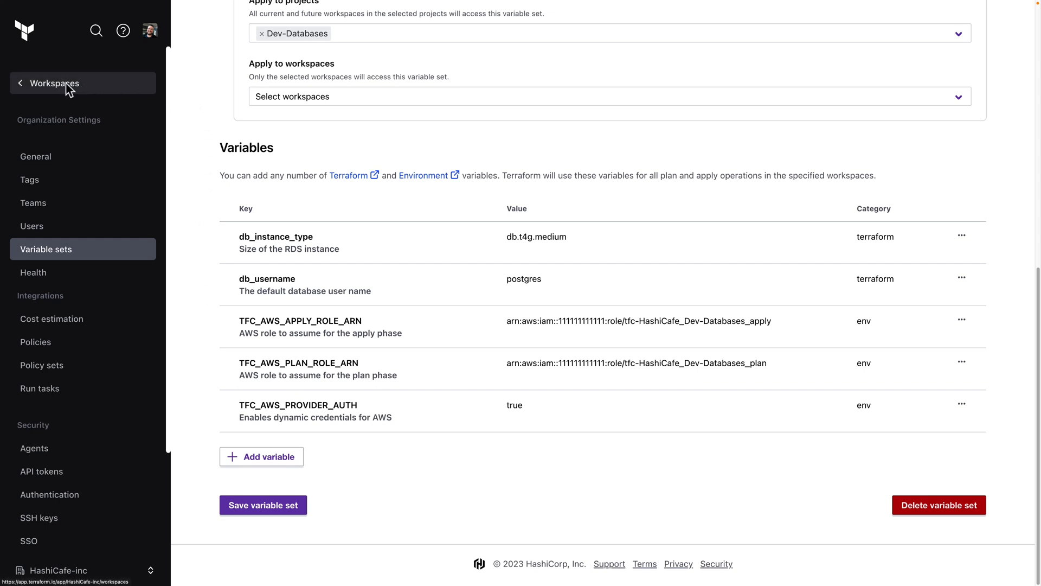
- Start publishing a registry module from GitHub, filtering repositories for 'rds' to find terraform-aws-nocode-rds-postgres
{"action": "left_click", "coordinate": [54, 83]}
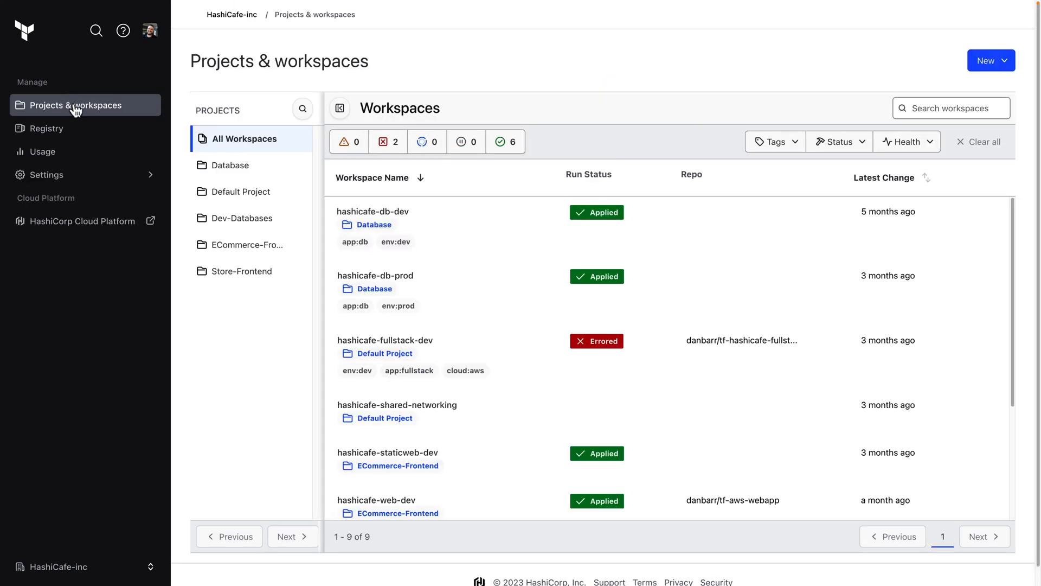
{"action": "left_click", "coordinate": [47, 128]}
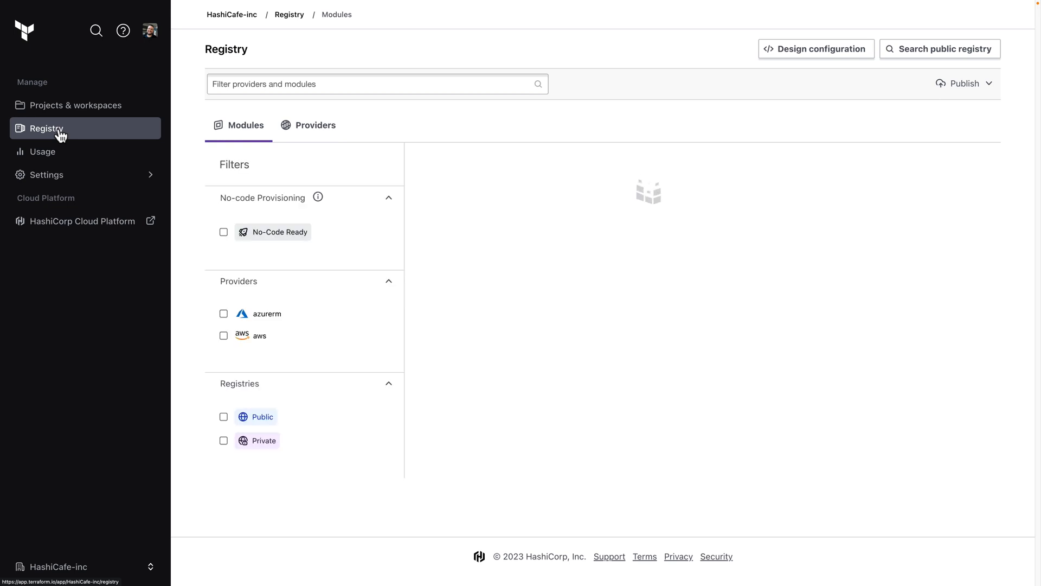
{"action": "left_click", "coordinate": [47, 128]}
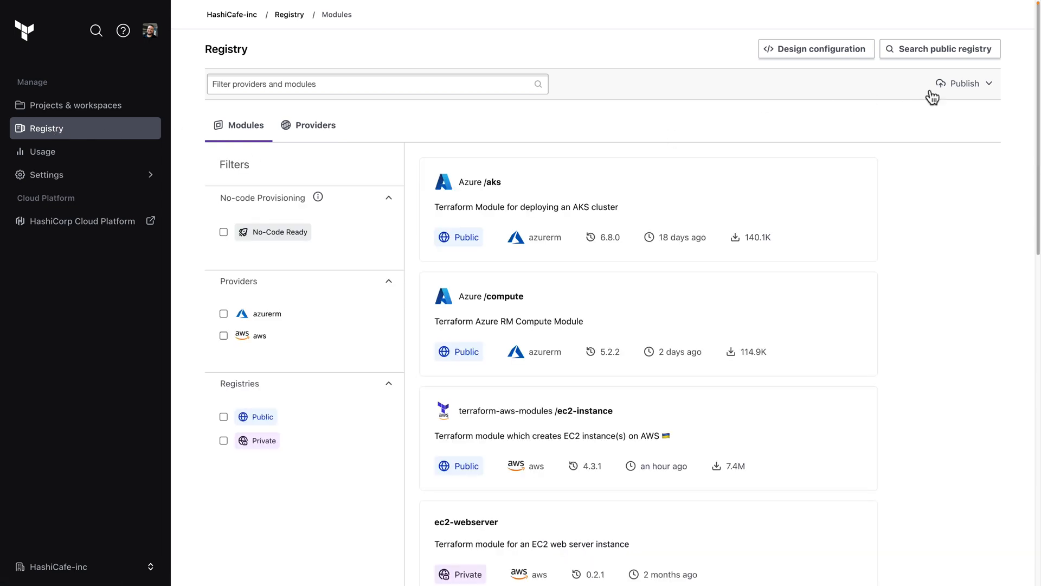
{"action": "mouse_move", "coordinate": [928, 109]}
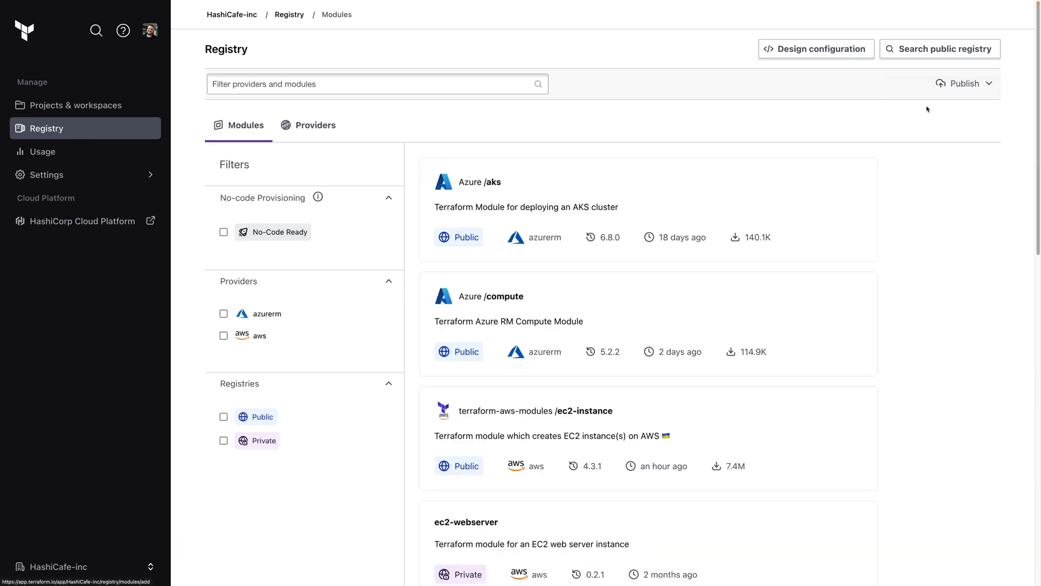
{"action": "left_click", "coordinate": [962, 84]}
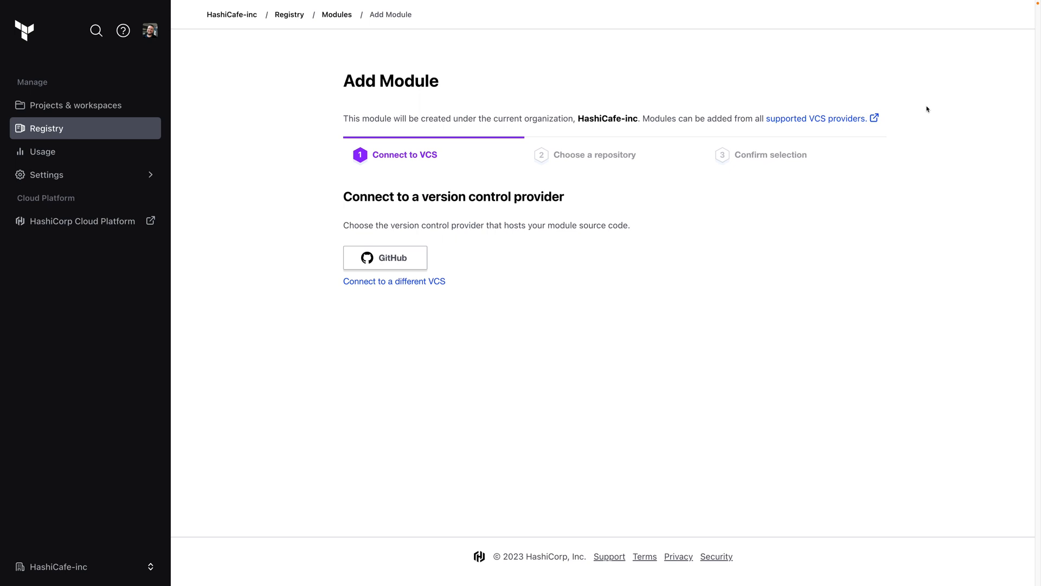
{"action": "mouse_move", "coordinate": [519, 315]}
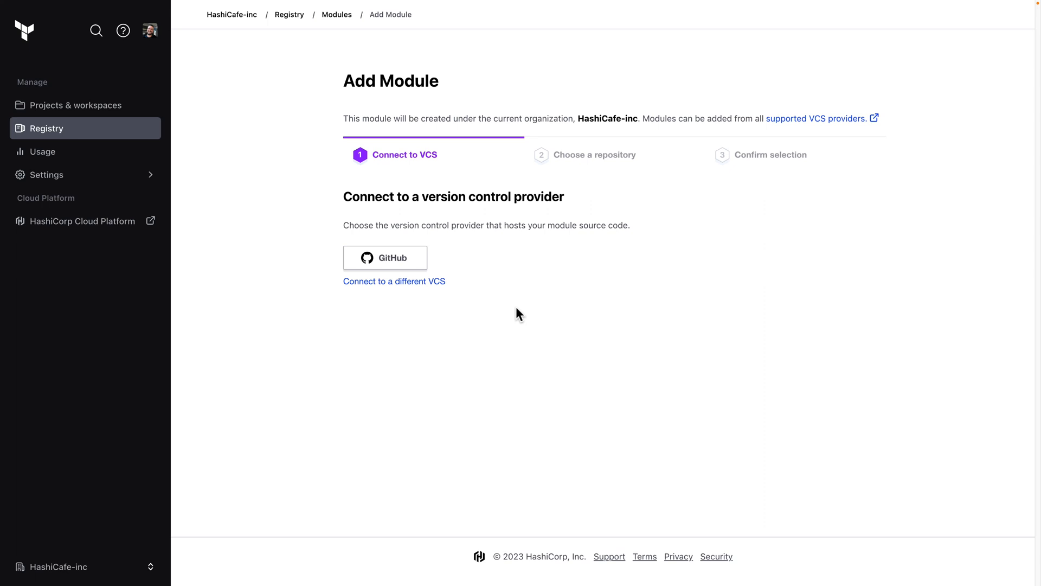
{"action": "left_click", "coordinate": [384, 258]}
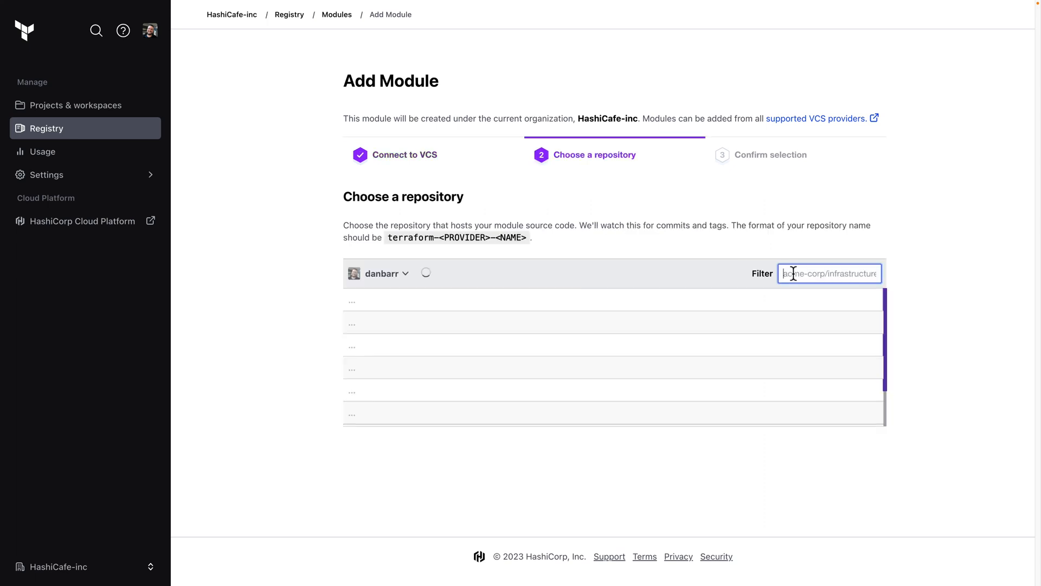
{"action": "type", "text": "rds"}
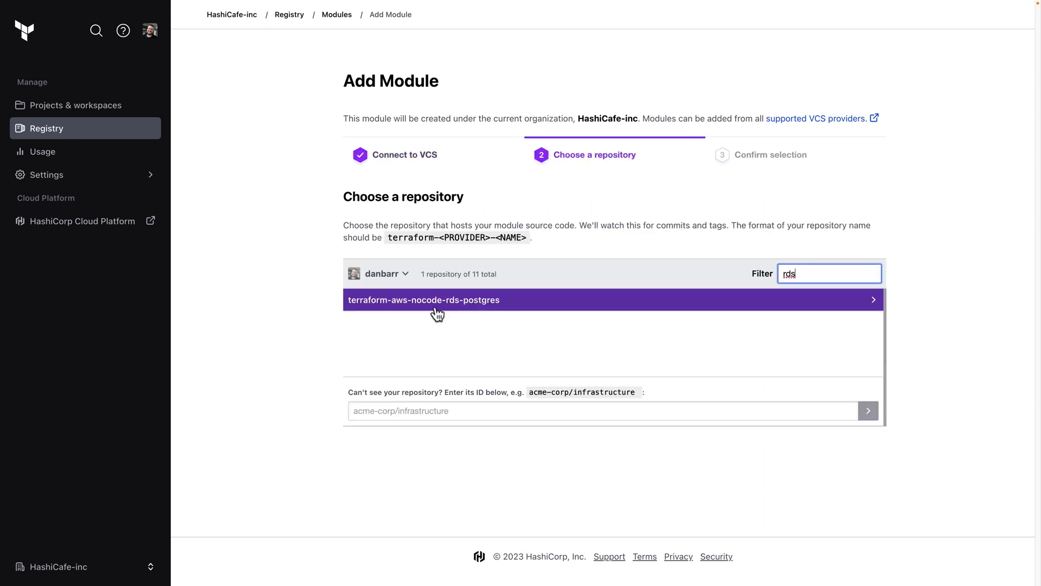
{"action": "mouse_move", "coordinate": [513, 310]}
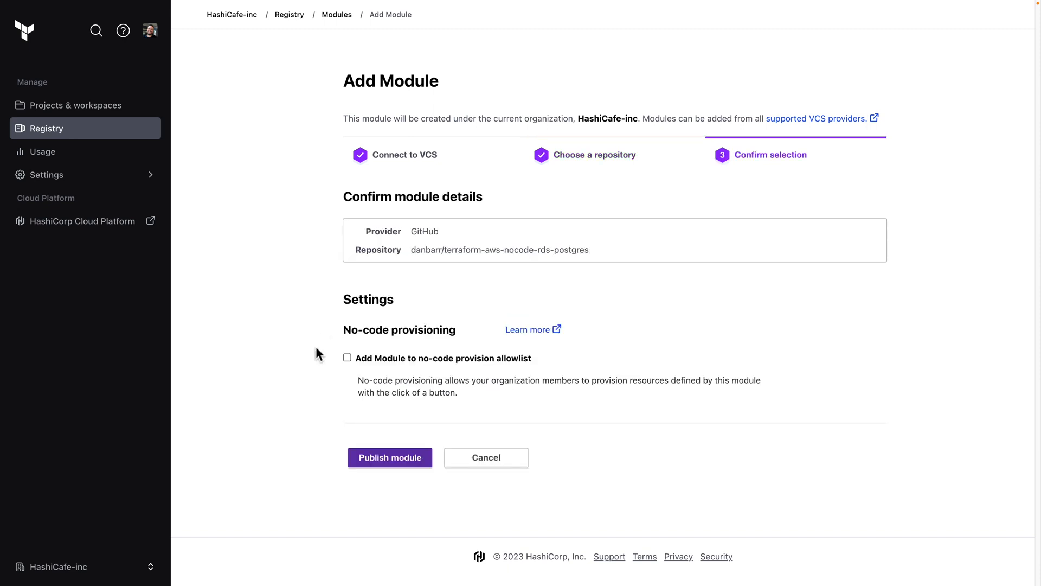
- Add the module to the no-code provision allowlist and publish it to the registry
{"action": "left_click", "coordinate": [347, 357]}
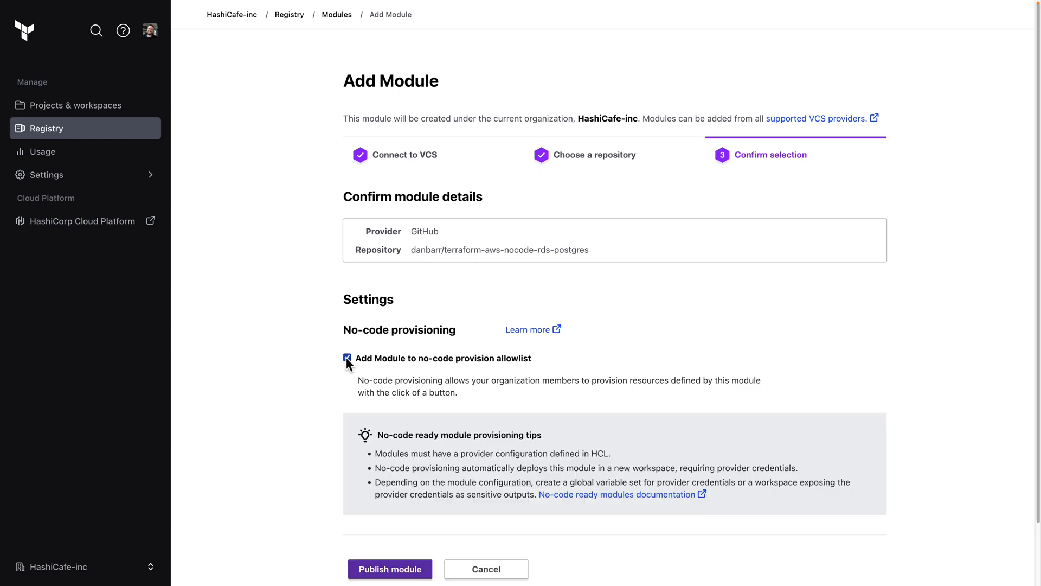
{"action": "left_click", "coordinate": [389, 570]}
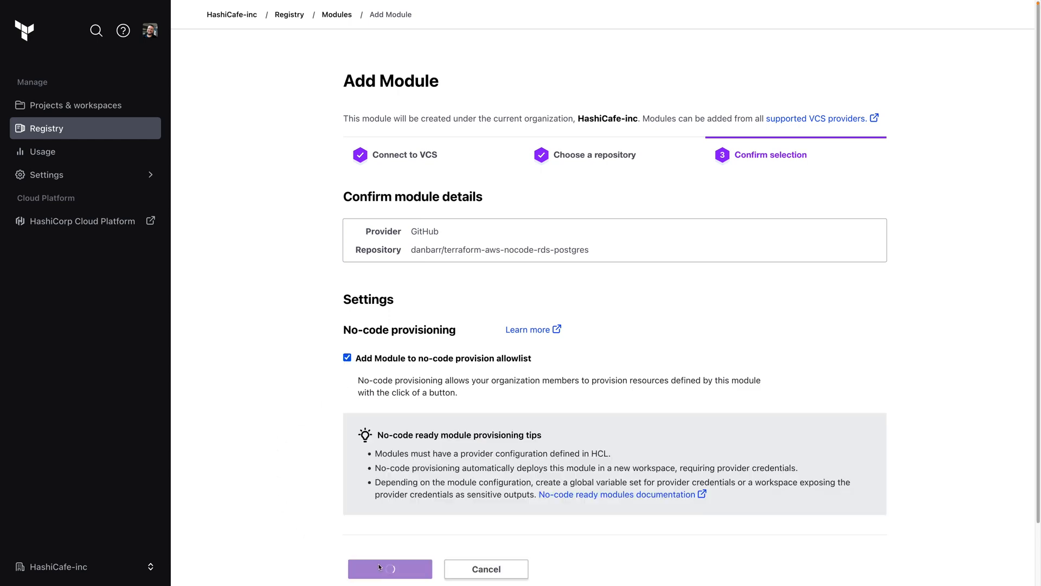
{"action": "left_click", "coordinate": [389, 569]}
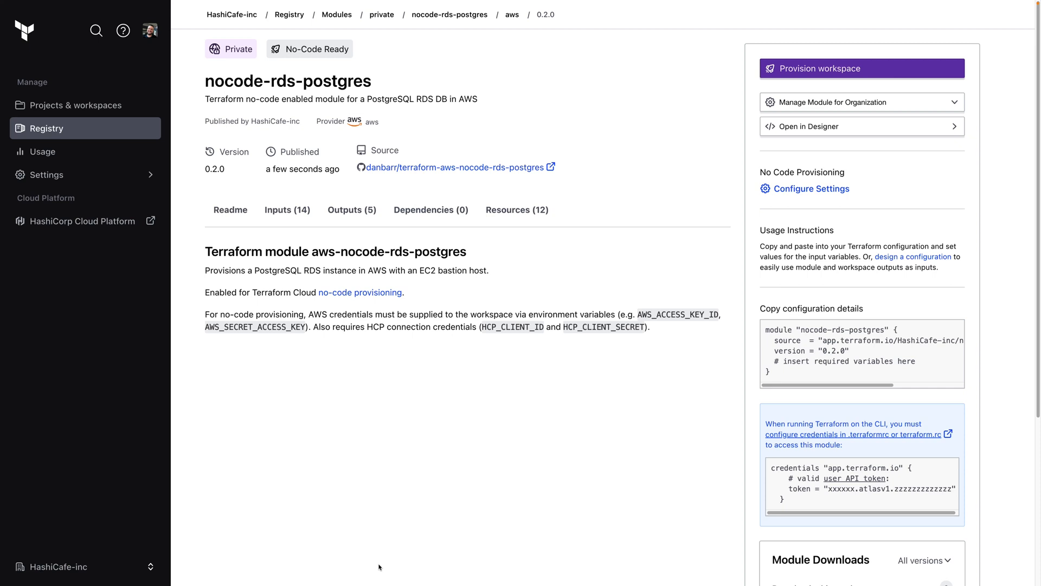
{"action": "mouse_move", "coordinate": [787, 201]}
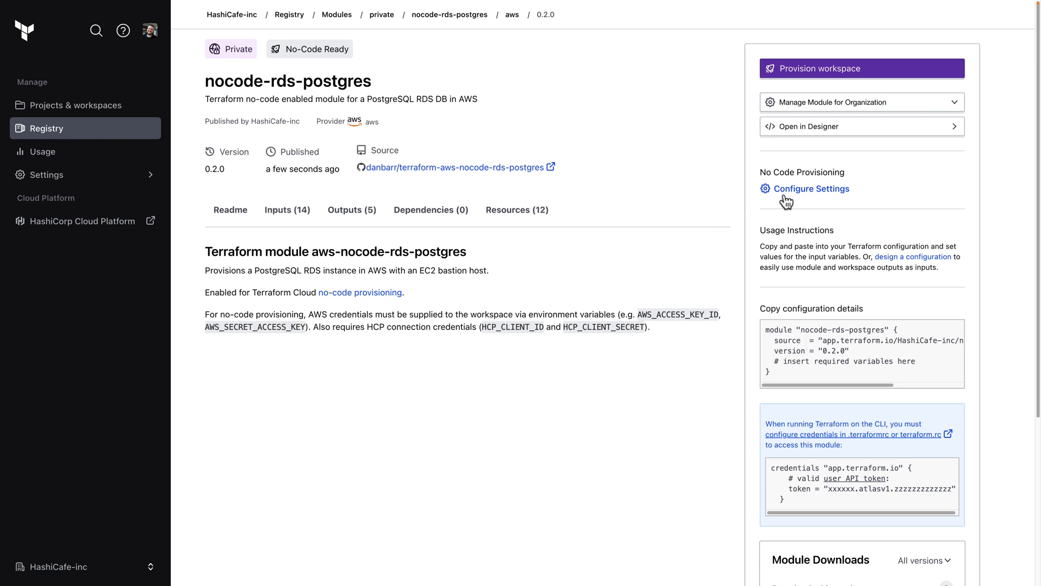
- Save no-code dropdown options: env dev/test/prod and region us-east-2/us-west-2/eu-central-1
{"action": "left_click", "coordinate": [812, 189]}
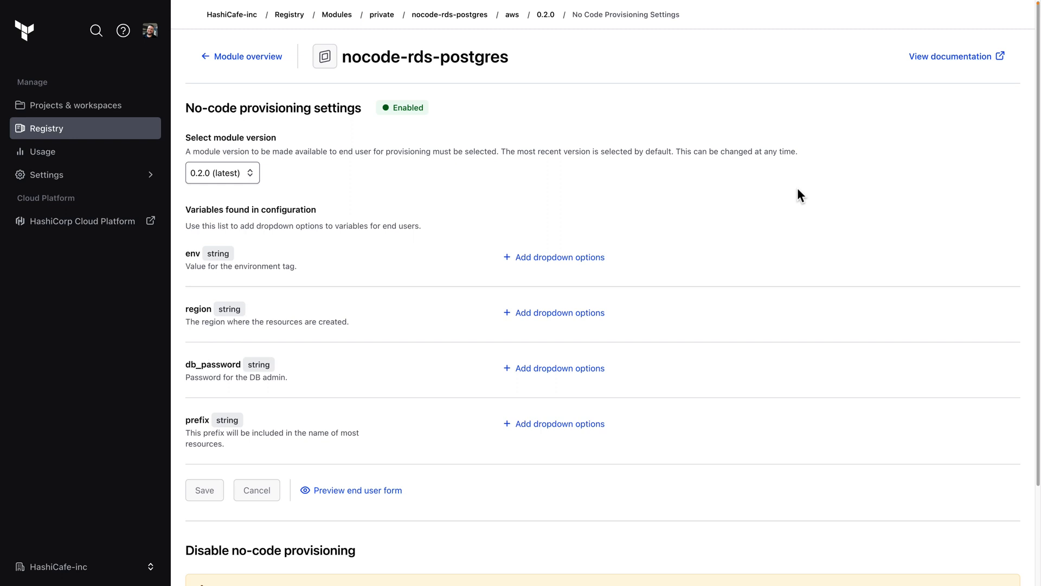
{"action": "type", "text": "us-we"}
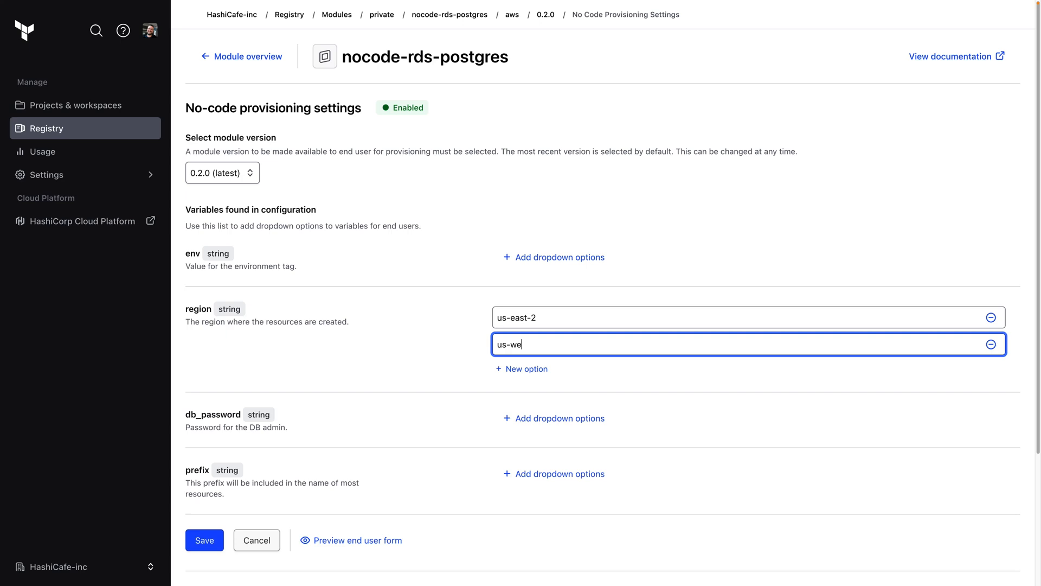
{"action": "left_click", "coordinate": [553, 257]}
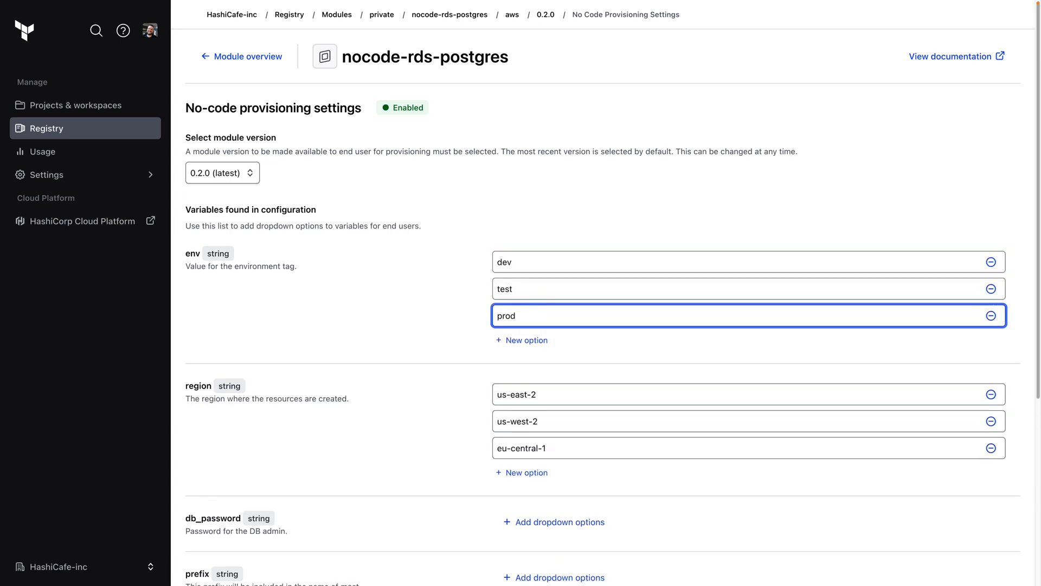
{"action": "scroll", "scroll_direction": "down", "scroll_amount": 3}
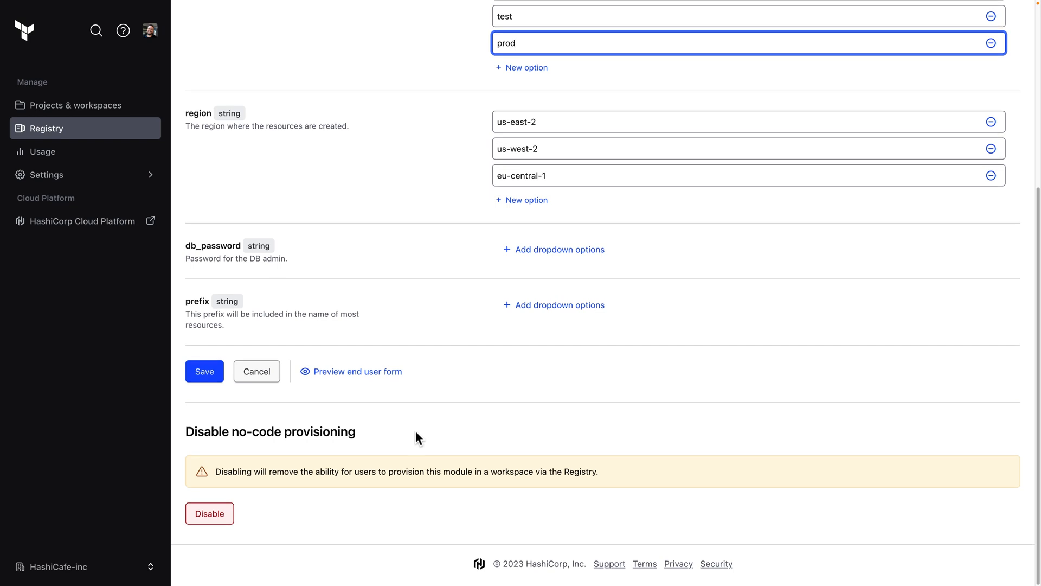
{"action": "mouse_move", "coordinate": [335, 427]}
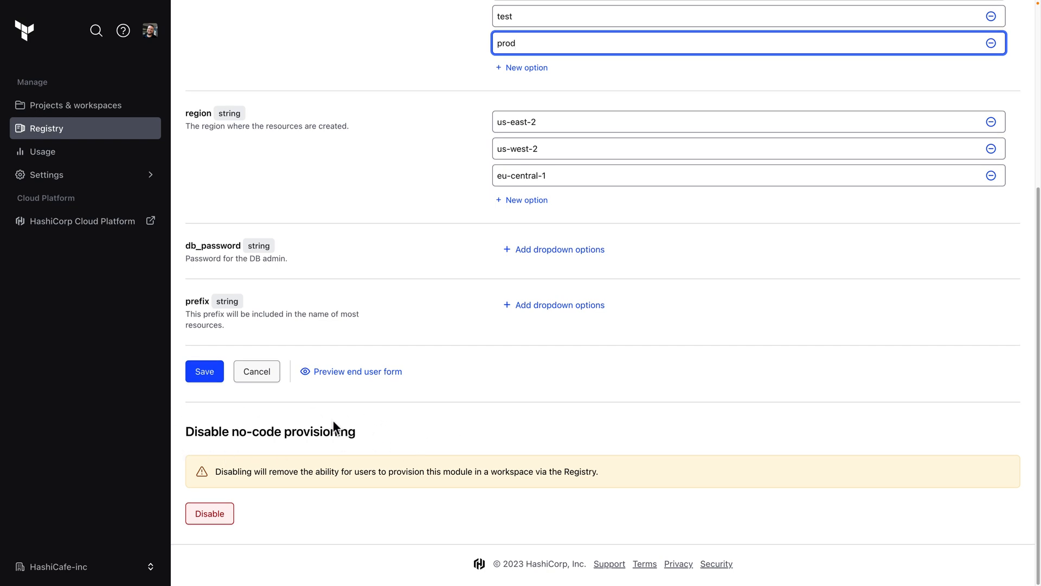
{"action": "mouse_move", "coordinate": [392, 450]}
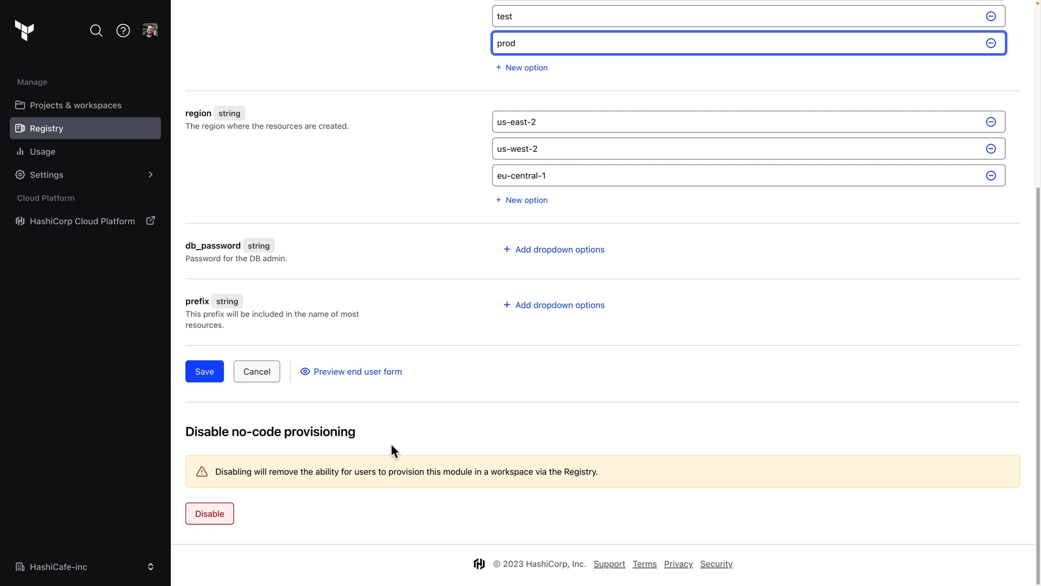
{"action": "left_click", "coordinate": [204, 371]}
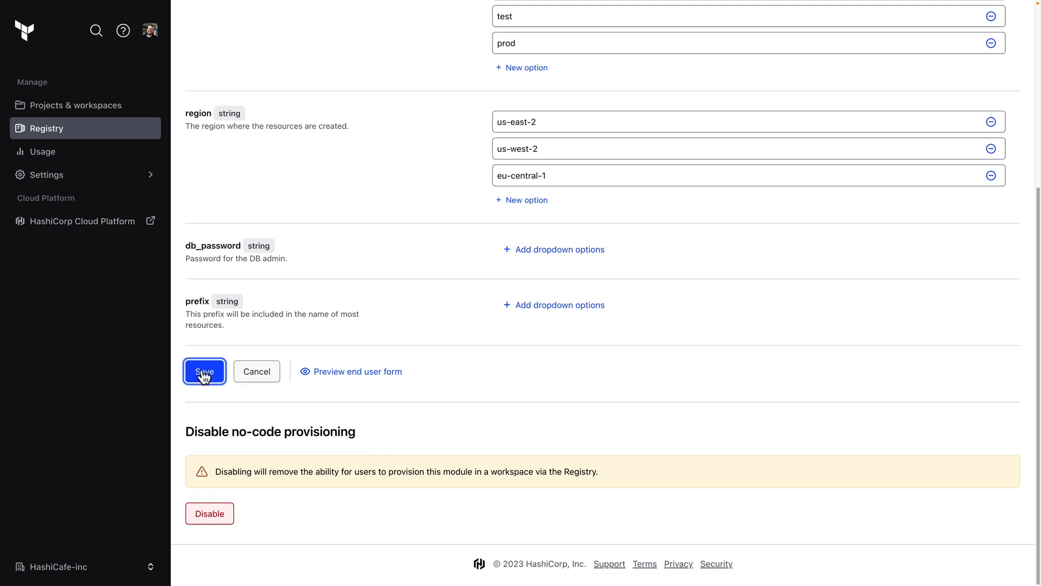
{"action": "left_click", "coordinate": [205, 371]}
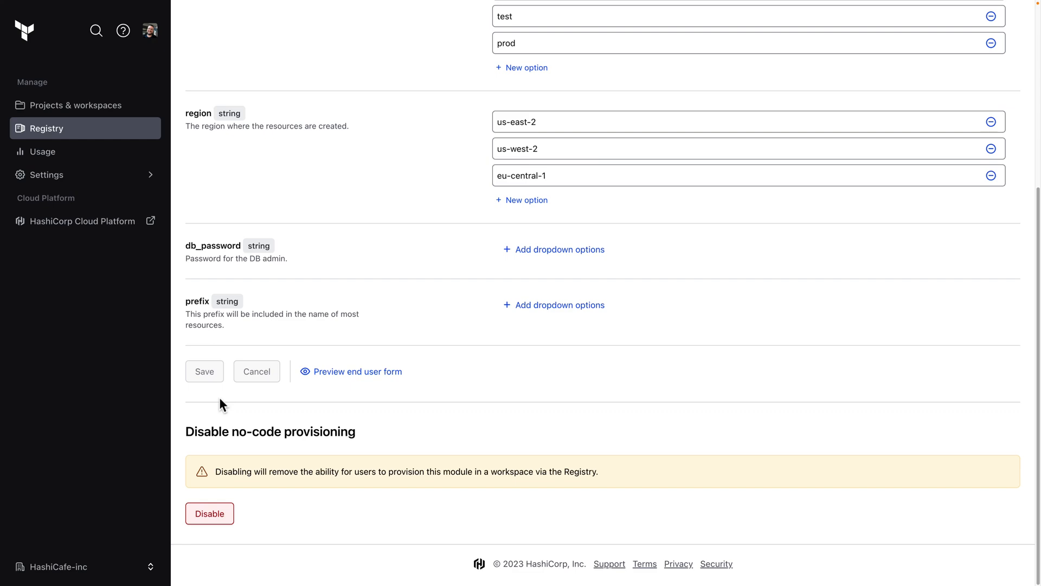
{"action": "left_click", "coordinate": [76, 105]}
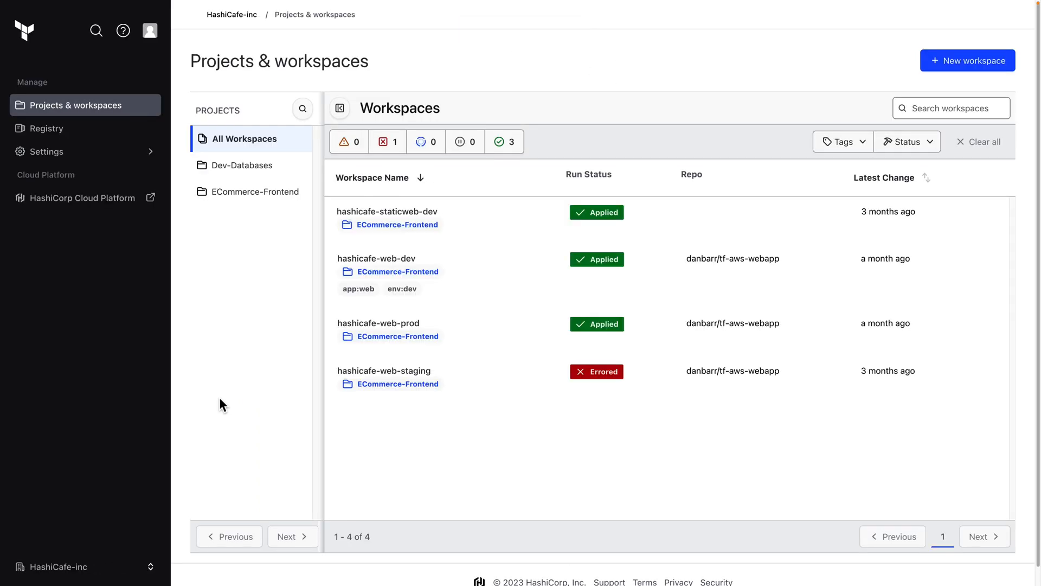
- From the registry's No-Code Ready filter, begin provisioning a workspace from nocode-rds-postgres
{"action": "left_click", "coordinate": [243, 165]}
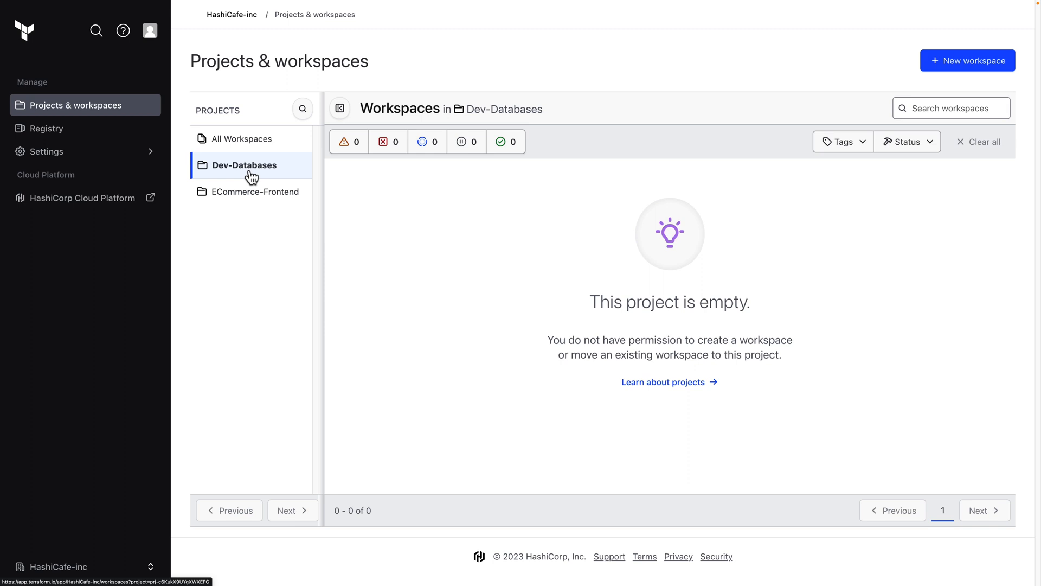
{"action": "left_click", "coordinate": [47, 128]}
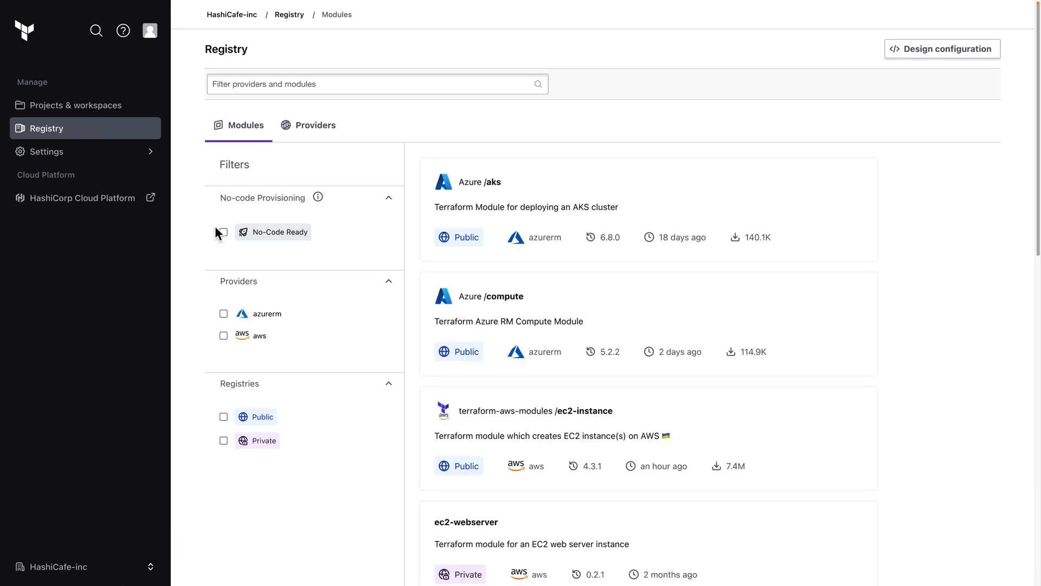
{"action": "left_click", "coordinate": [223, 232]}
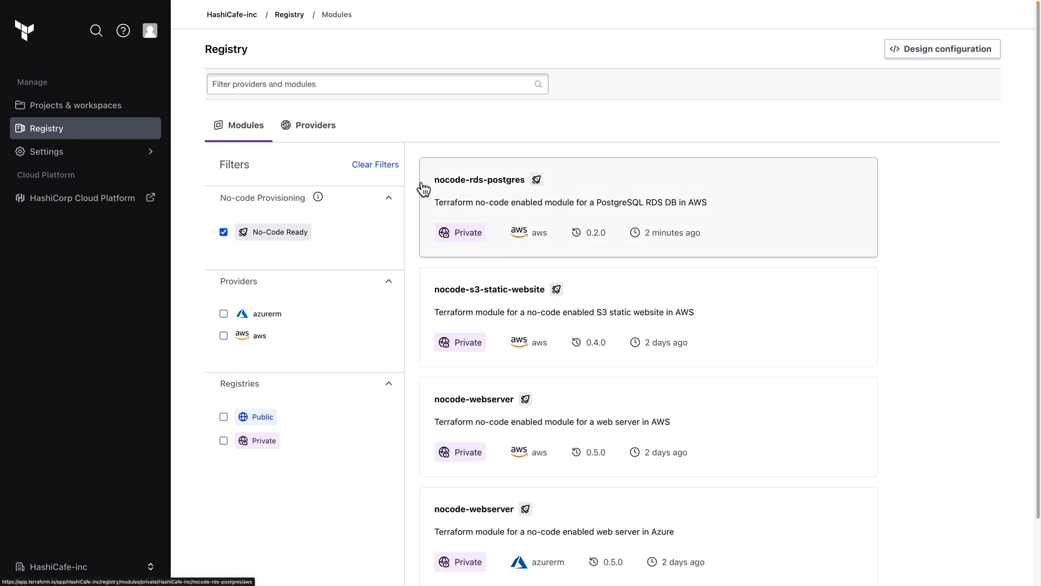
{"action": "left_click", "coordinate": [479, 180]}
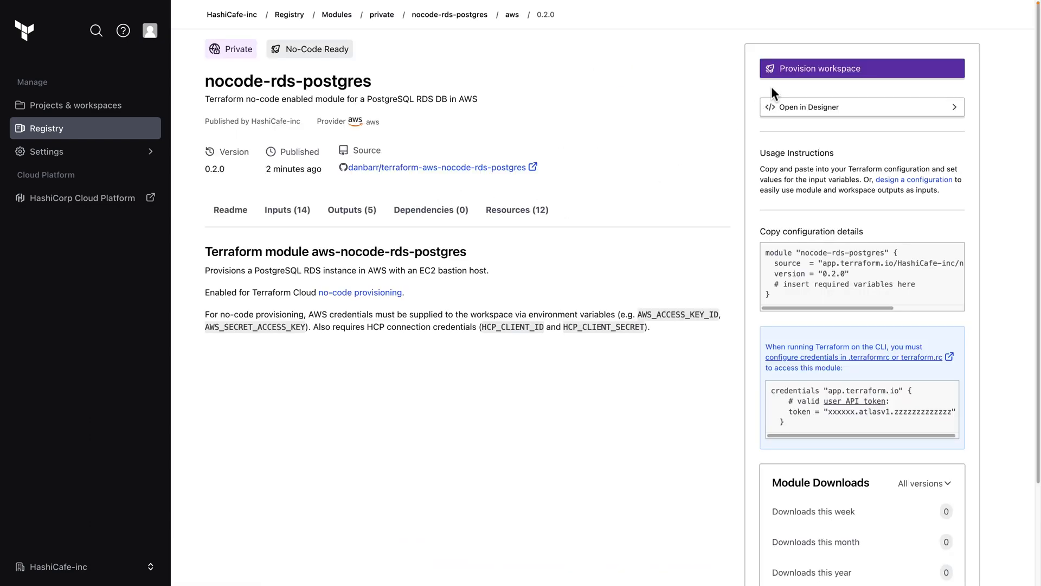
{"action": "left_click", "coordinate": [862, 67]}
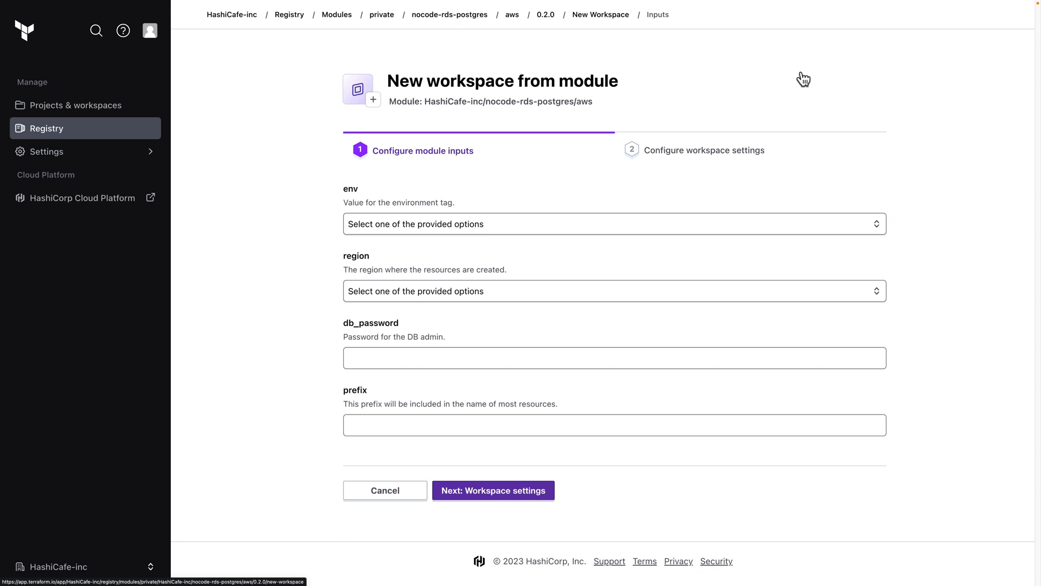
{"action": "mouse_move", "coordinate": [348, 190]}
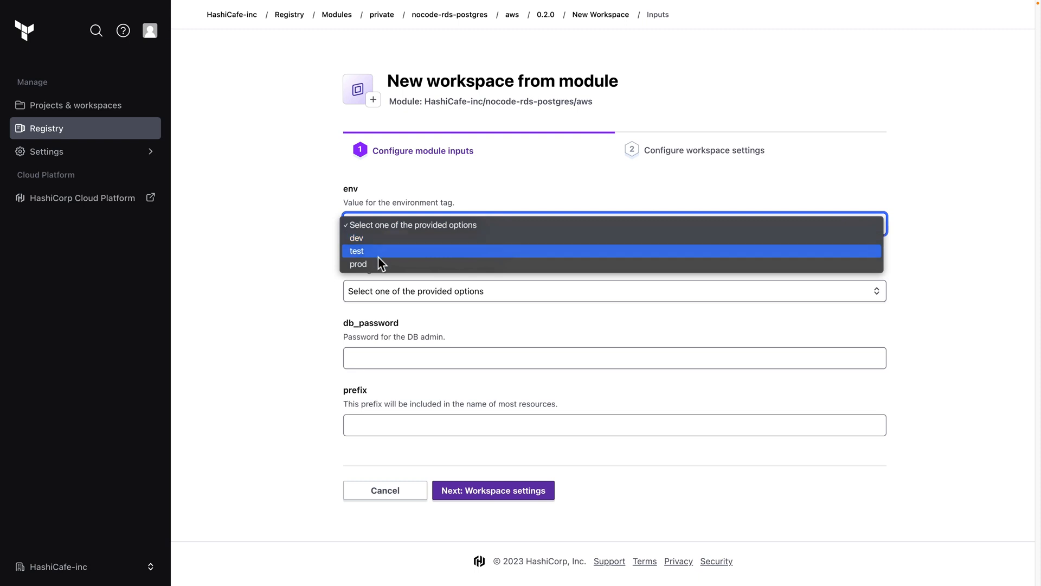
{"action": "left_click", "coordinate": [356, 251]}
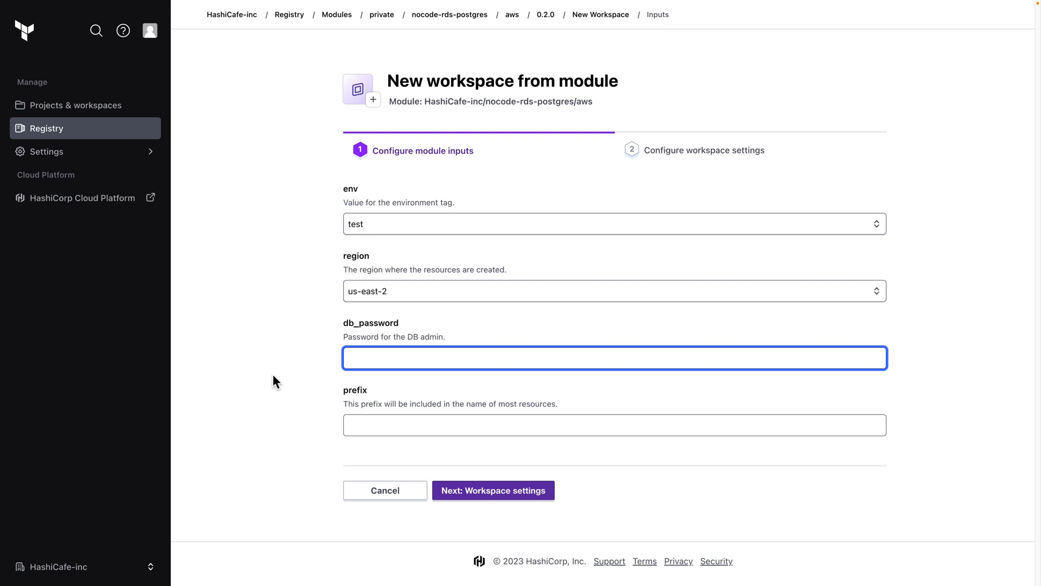
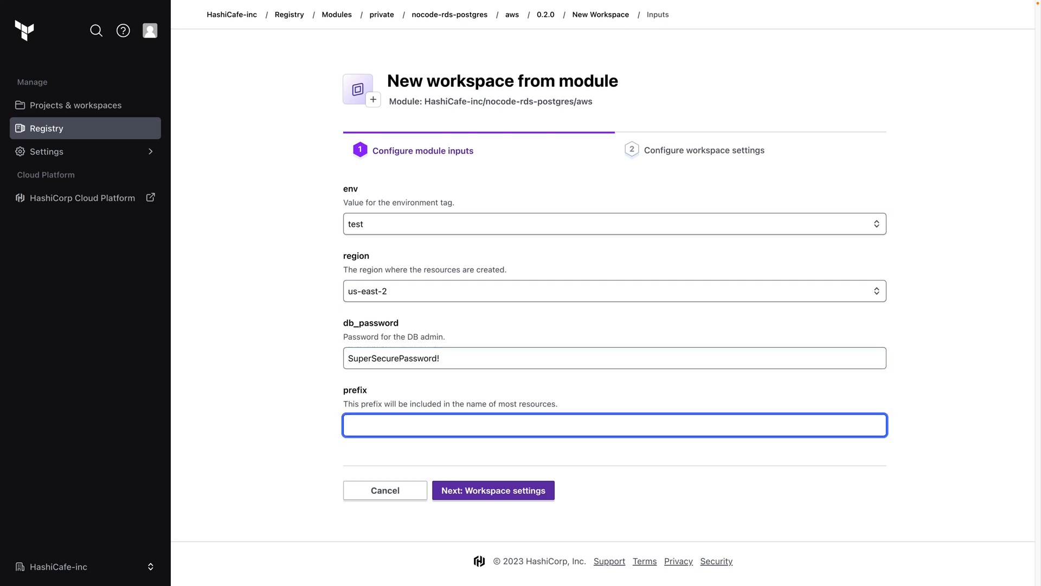
{"action": "type", "text": "nocode-demo"}
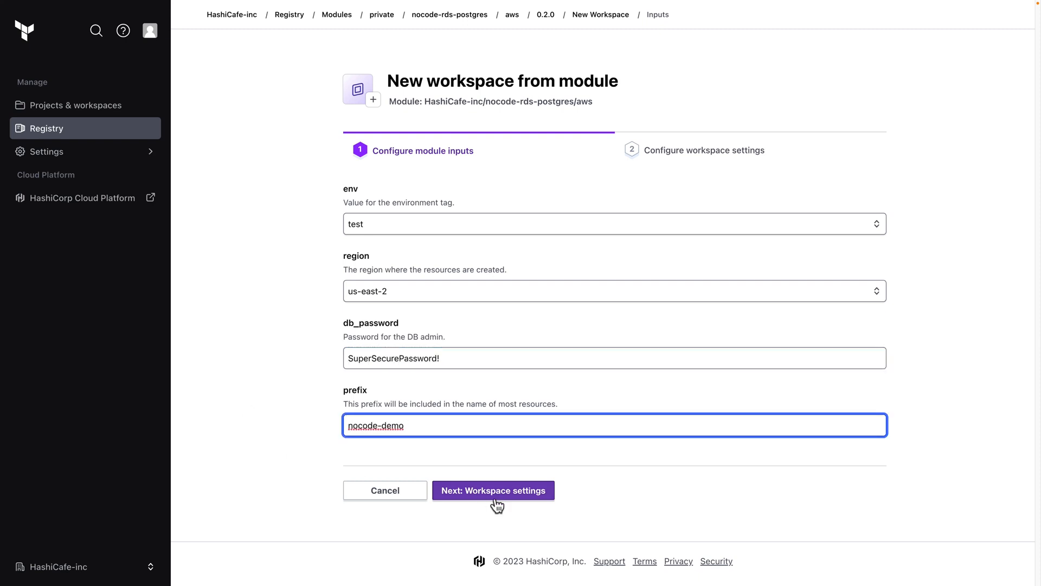
{"action": "left_click", "coordinate": [492, 491]}
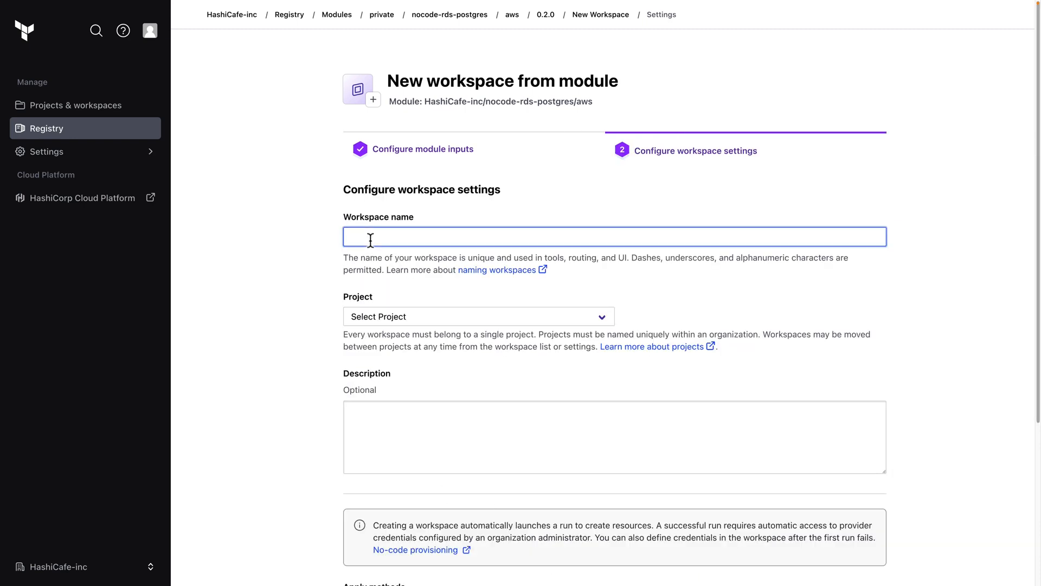
- Create workspace my-demo-database in the Dev-Databases project with Auto apply kept on
{"action": "type", "text": "my-demo-database"}
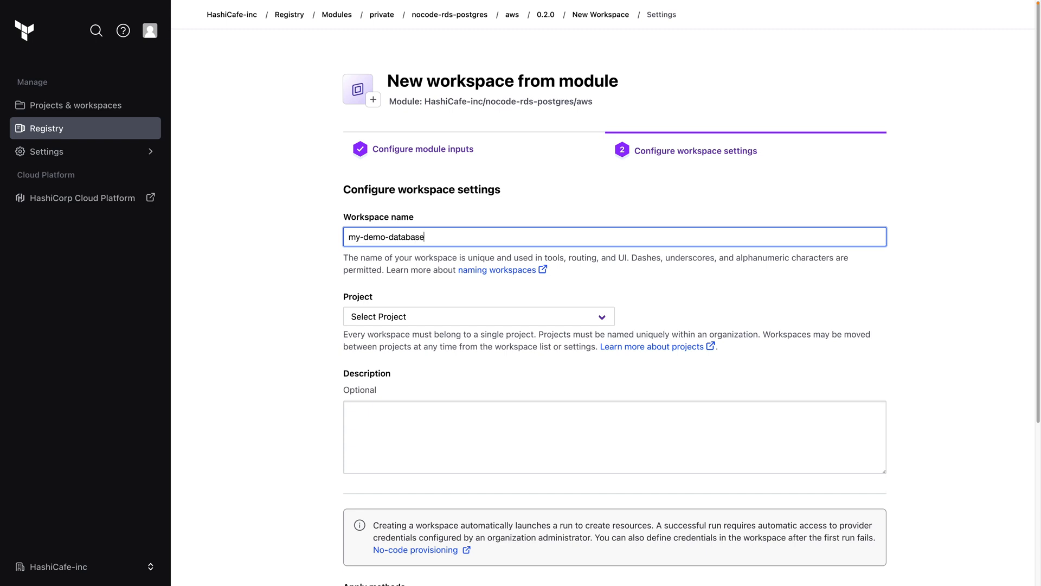
{"action": "left_click", "coordinate": [477, 315]}
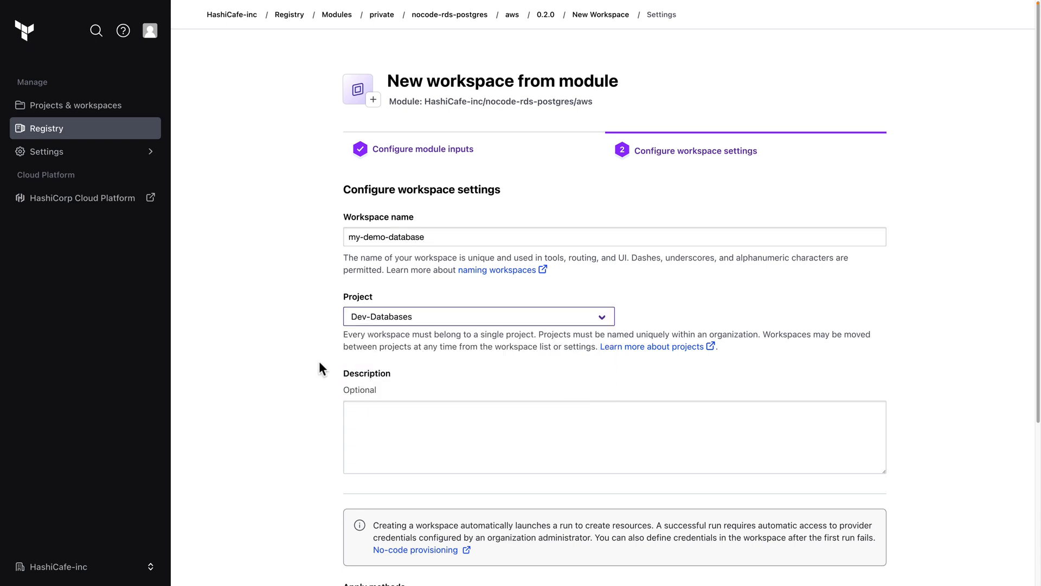
{"action": "scroll", "scroll_direction": "down", "scroll_amount": 3}
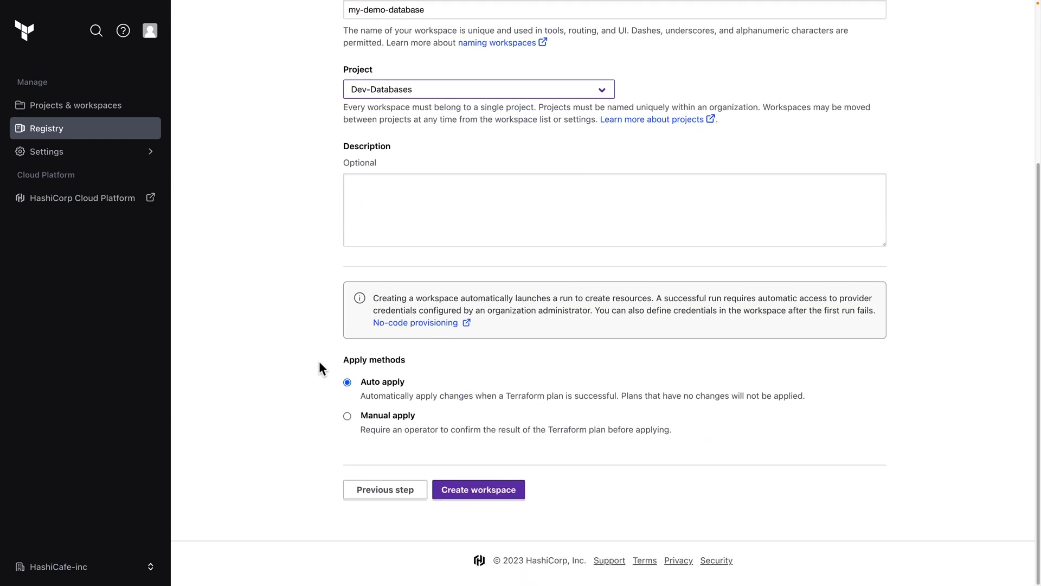
{"action": "left_click", "coordinate": [477, 489]}
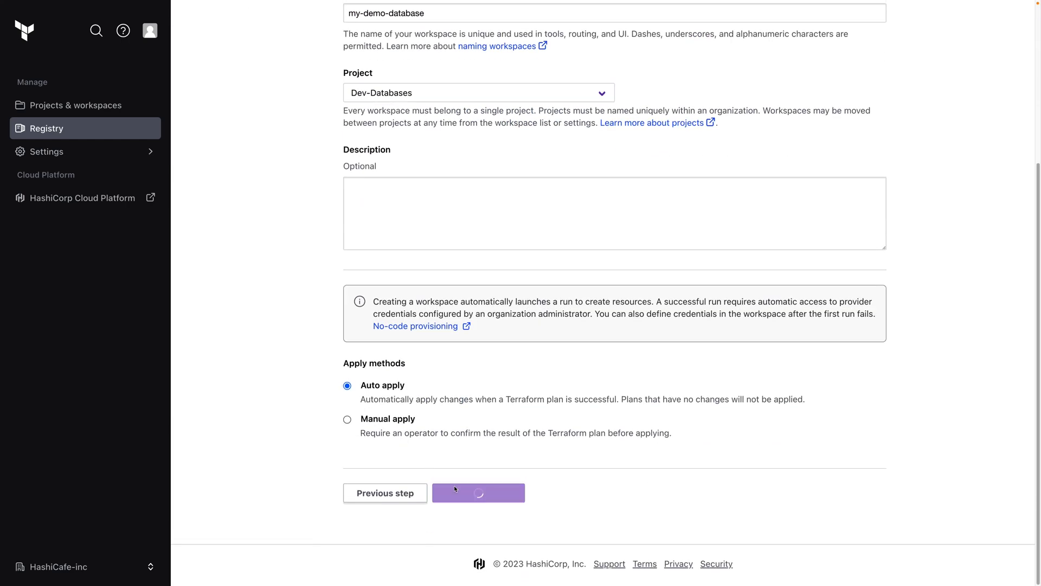
{"action": "left_click", "coordinate": [477, 492]}
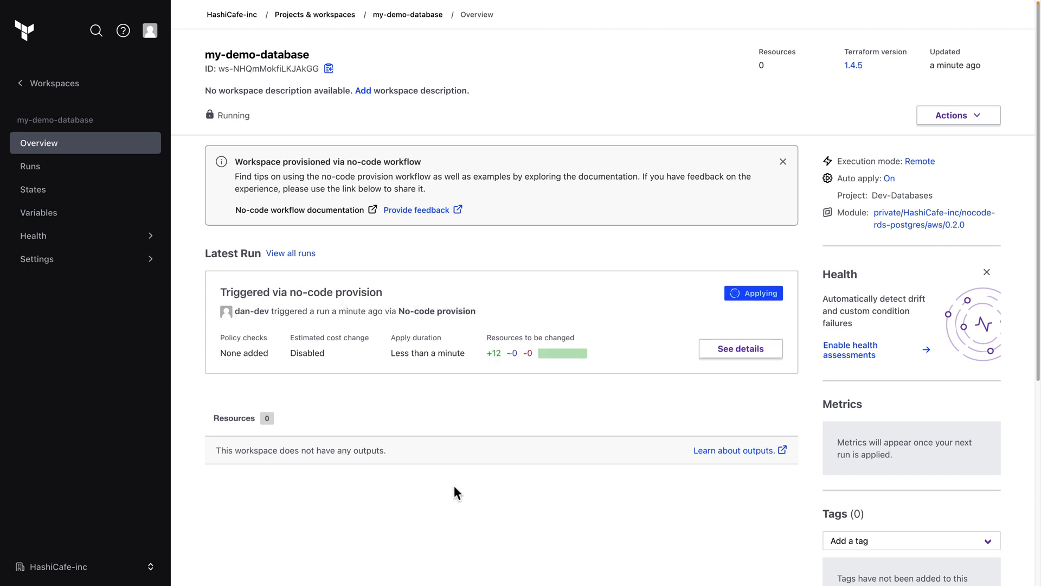
- View the details of the latest my-demo-database provisioning run
{"action": "left_click", "coordinate": [739, 348]}
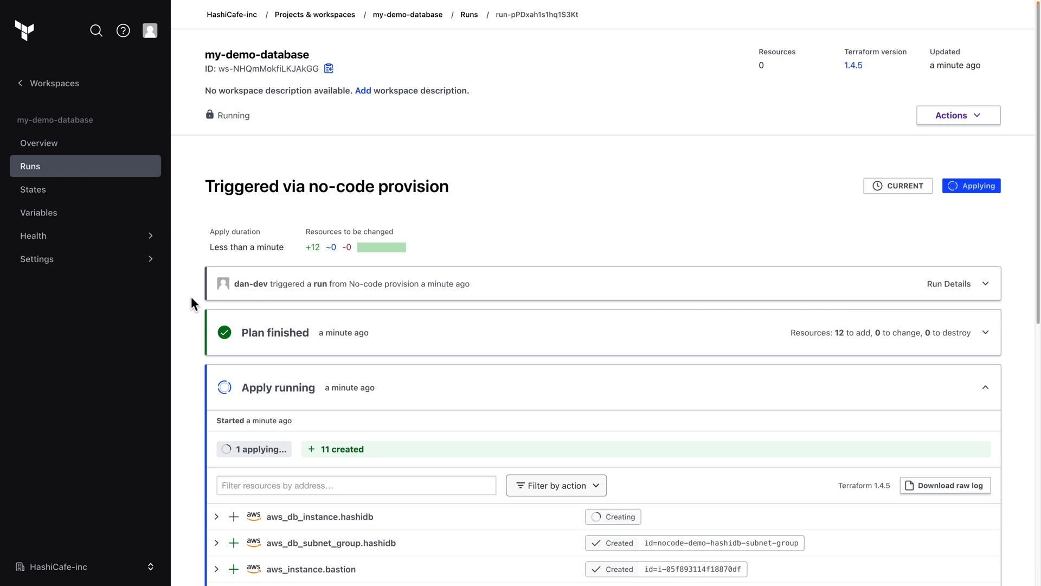